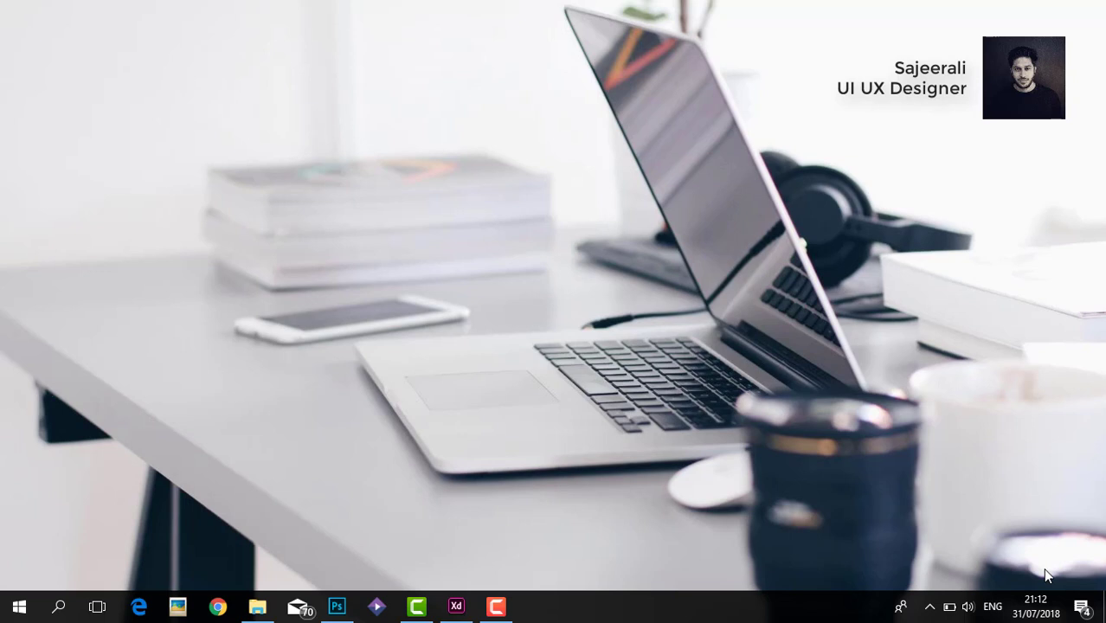
pyautogui.moveTo(1019, 580)
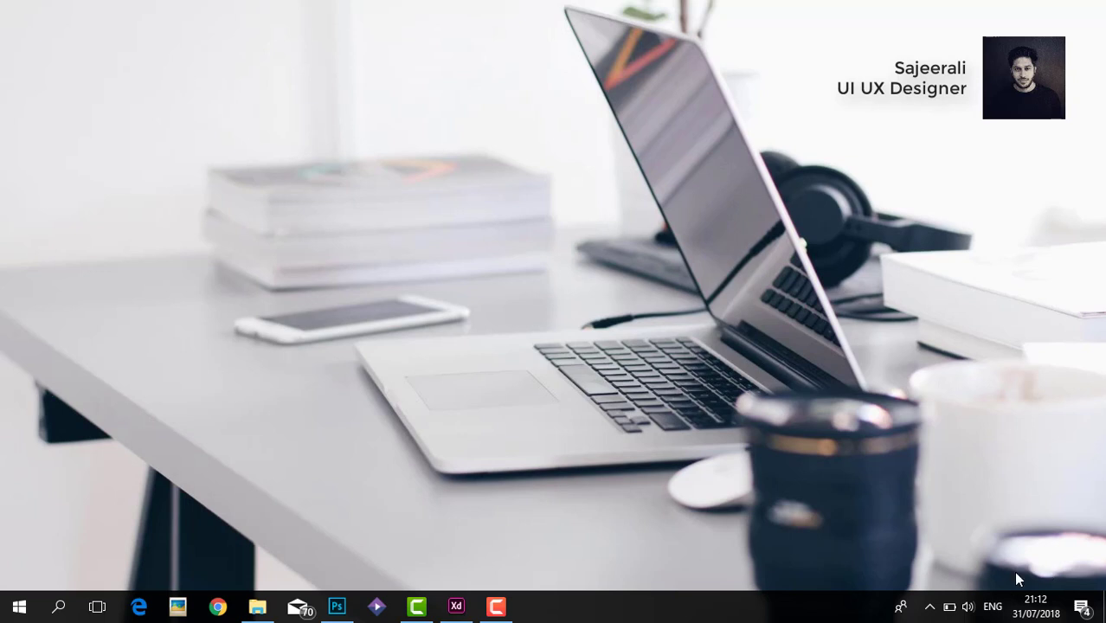
pyautogui.moveTo(433, 550)
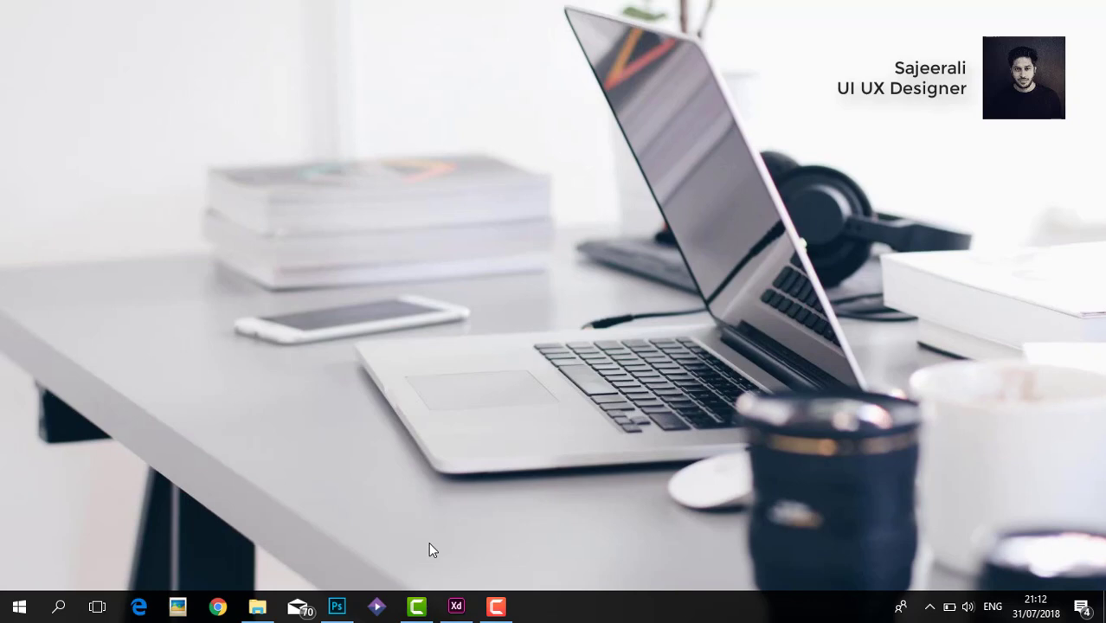
pyautogui.moveTo(337, 606)
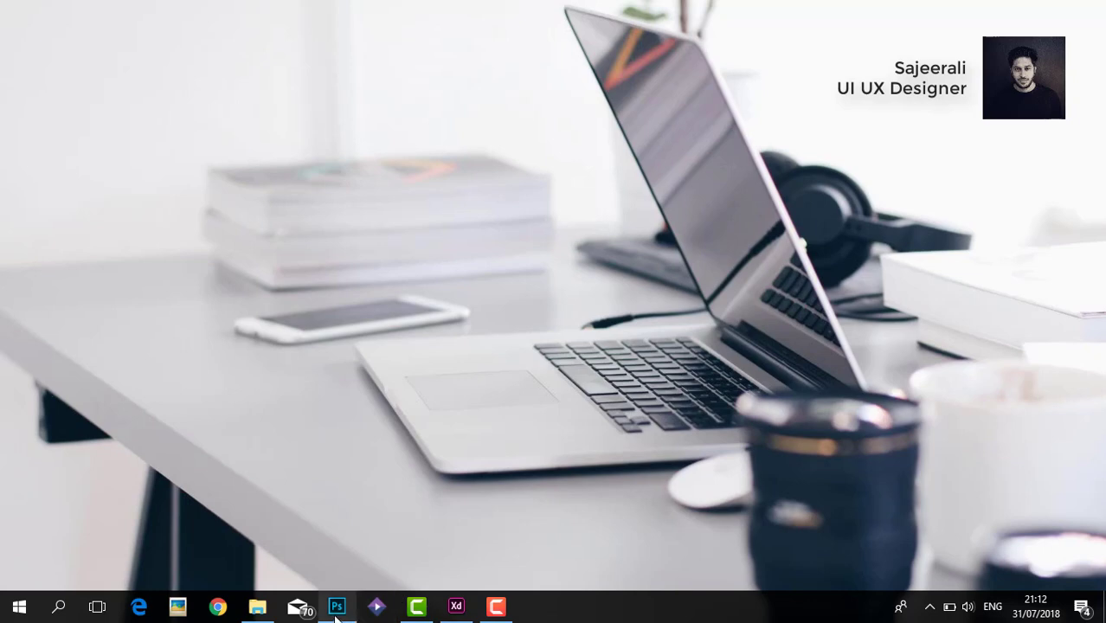
# - Bring Photoshop forward and scroll through its Home screen's recent-files list
pyautogui.click(337, 607)
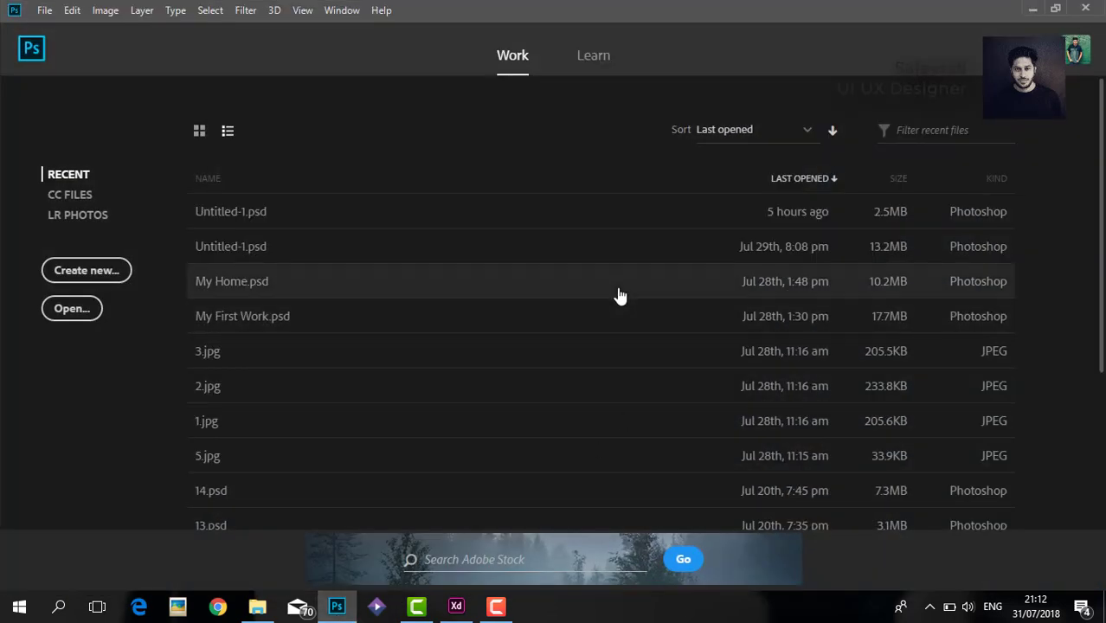
pyautogui.scroll(-3)
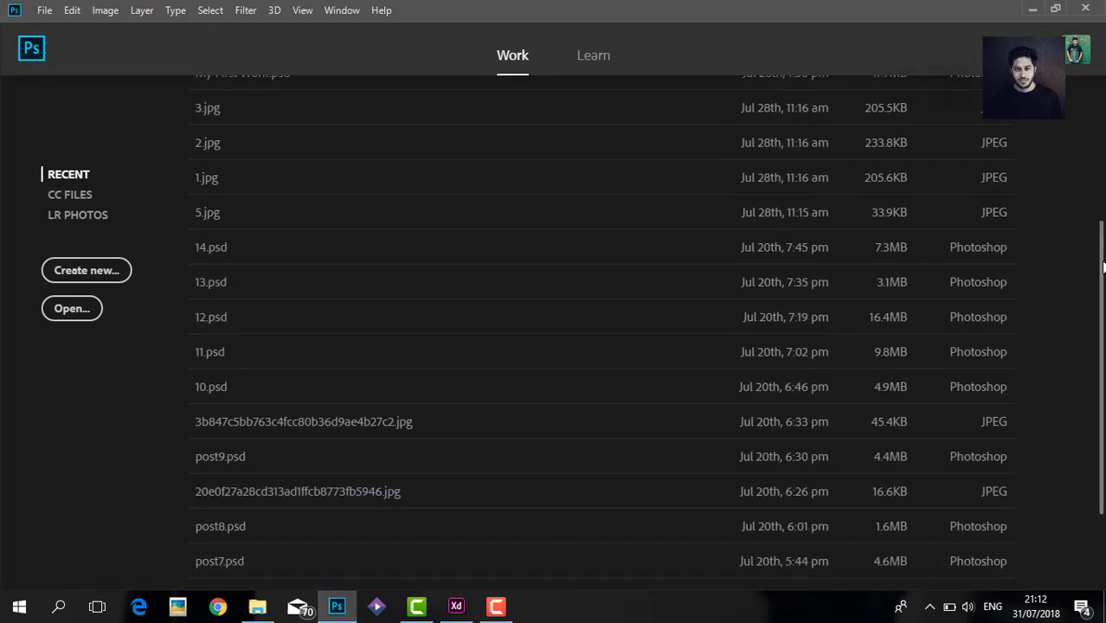
pyautogui.scroll(3)
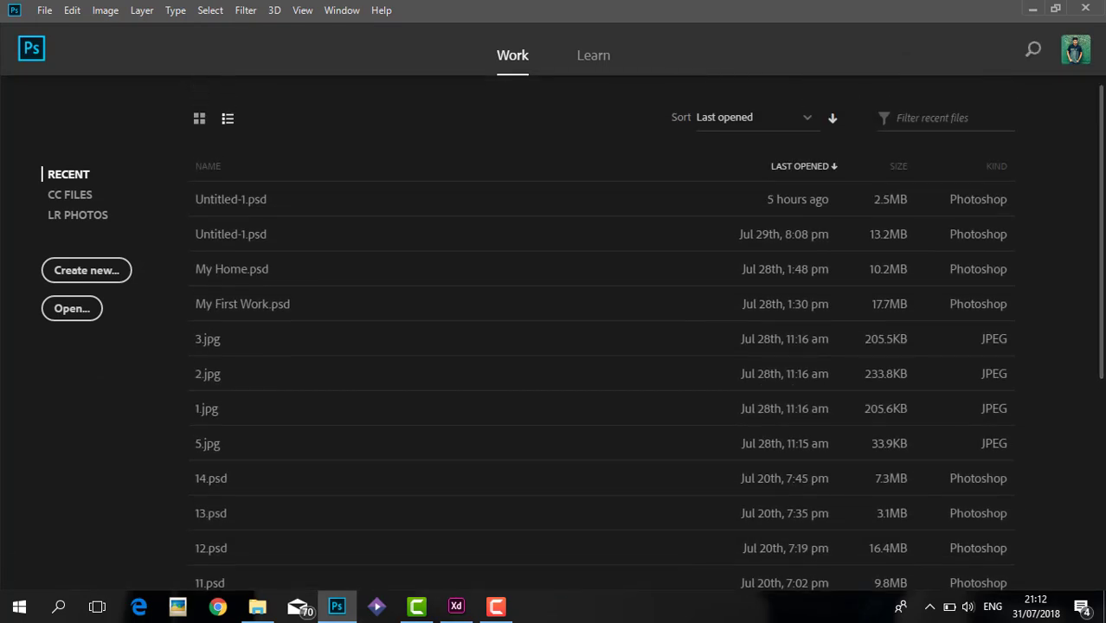
pyautogui.moveTo(230, 254)
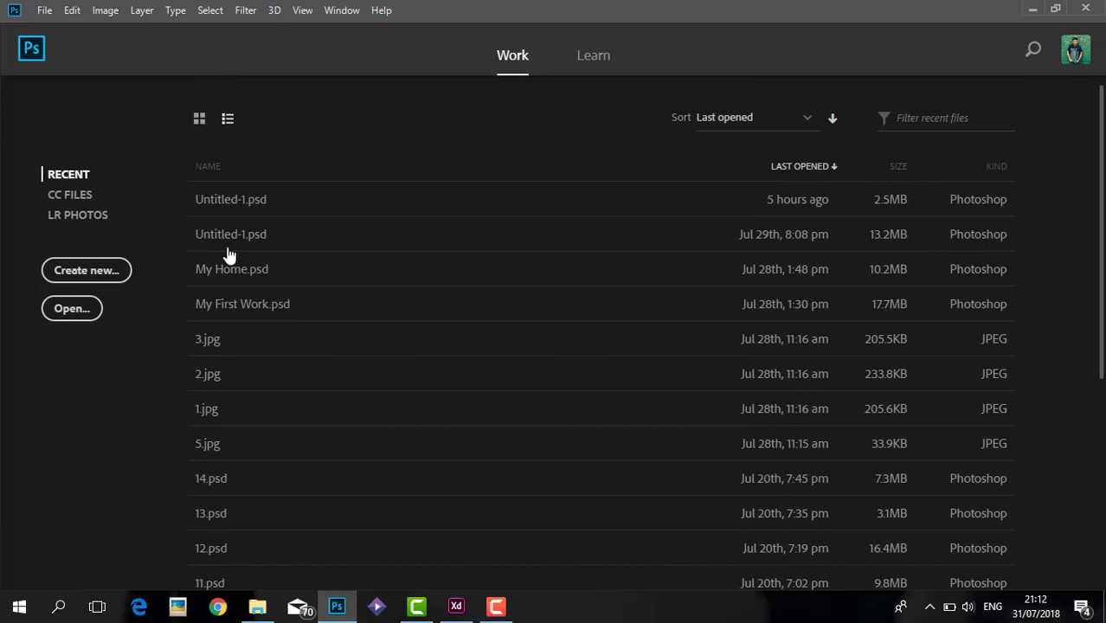
pyautogui.moveTo(118, 320)
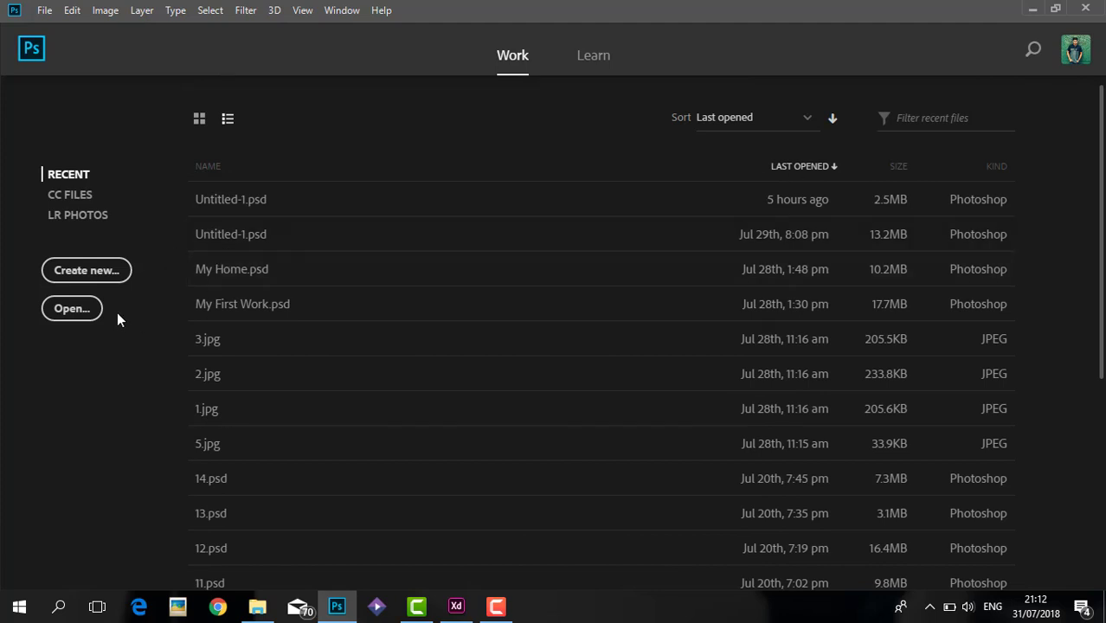
pyautogui.moveTo(134, 309)
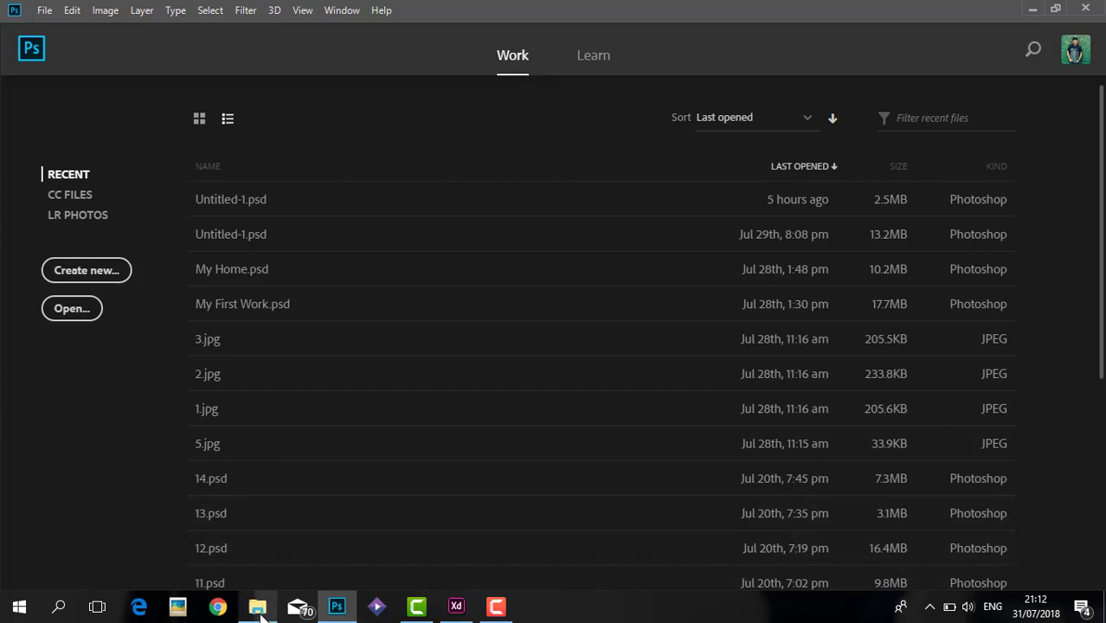
# - In File Explorer, select Templates.psd in Desktop > XD Works > Templates
pyautogui.click(257, 606)
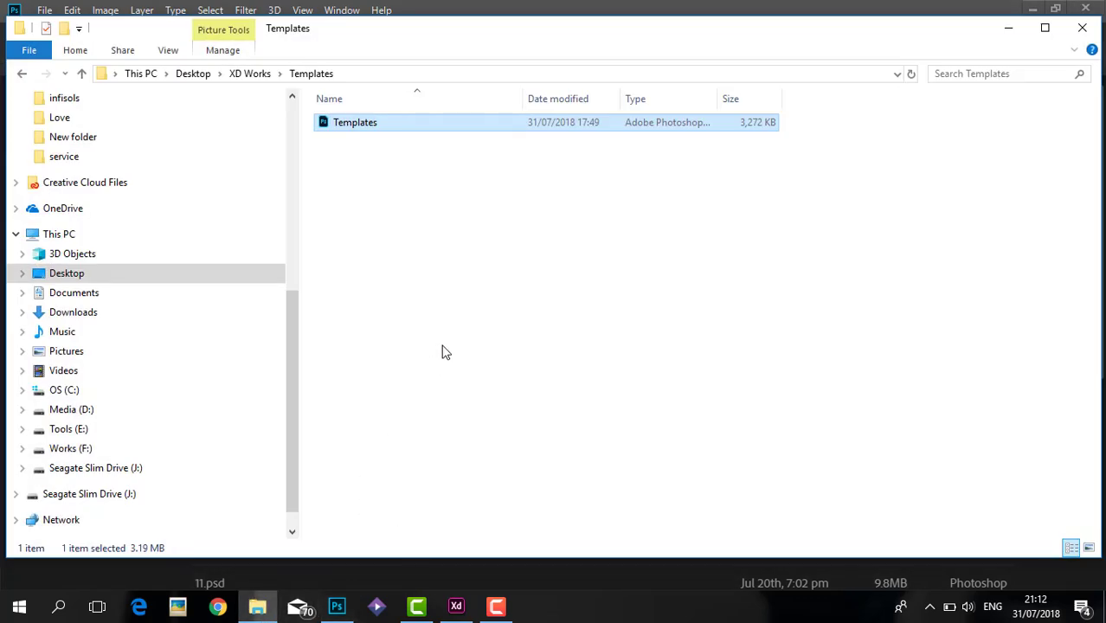
pyautogui.moveTo(367, 168)
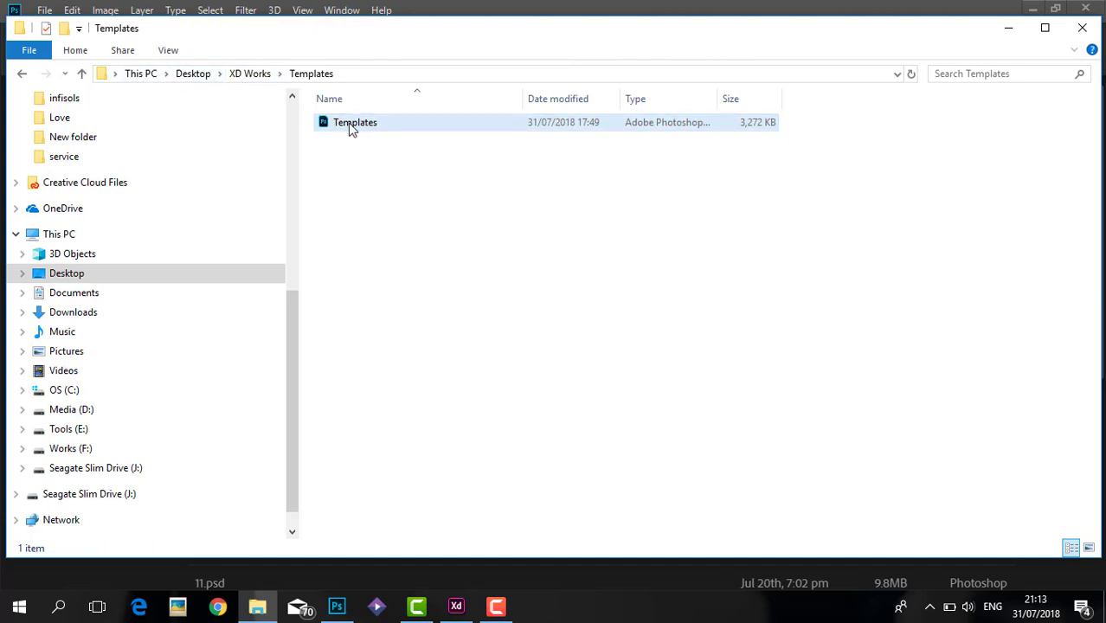
pyautogui.click(355, 122)
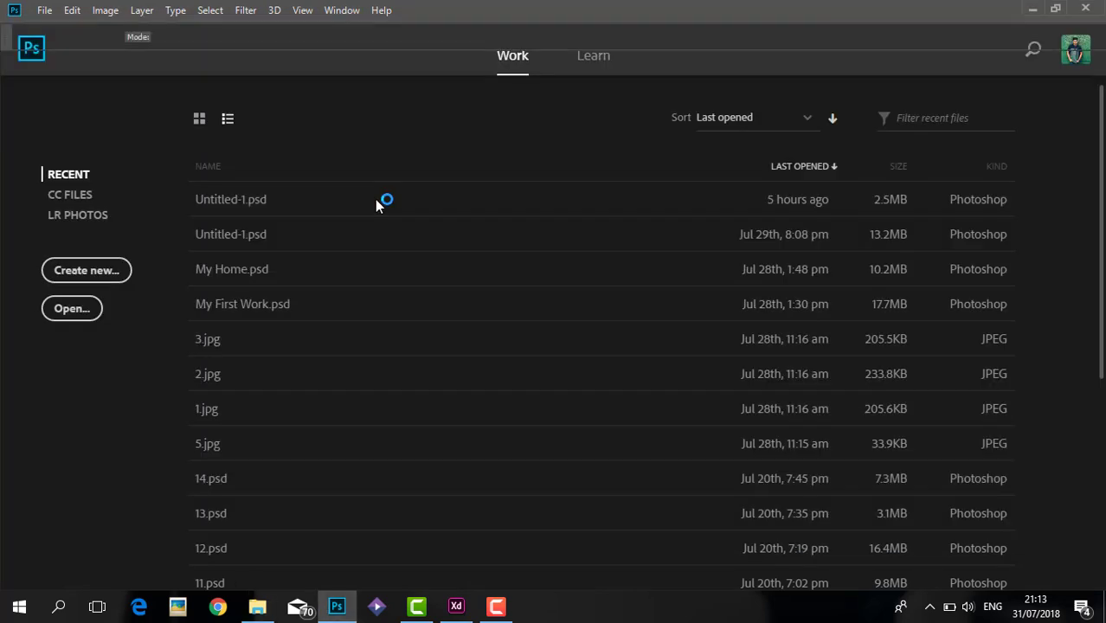
# - Open Templates.psd, dismissing the Missing Fonts prompt without resolving HarabaraMaisBold
pyautogui.doubleClick(231, 199)
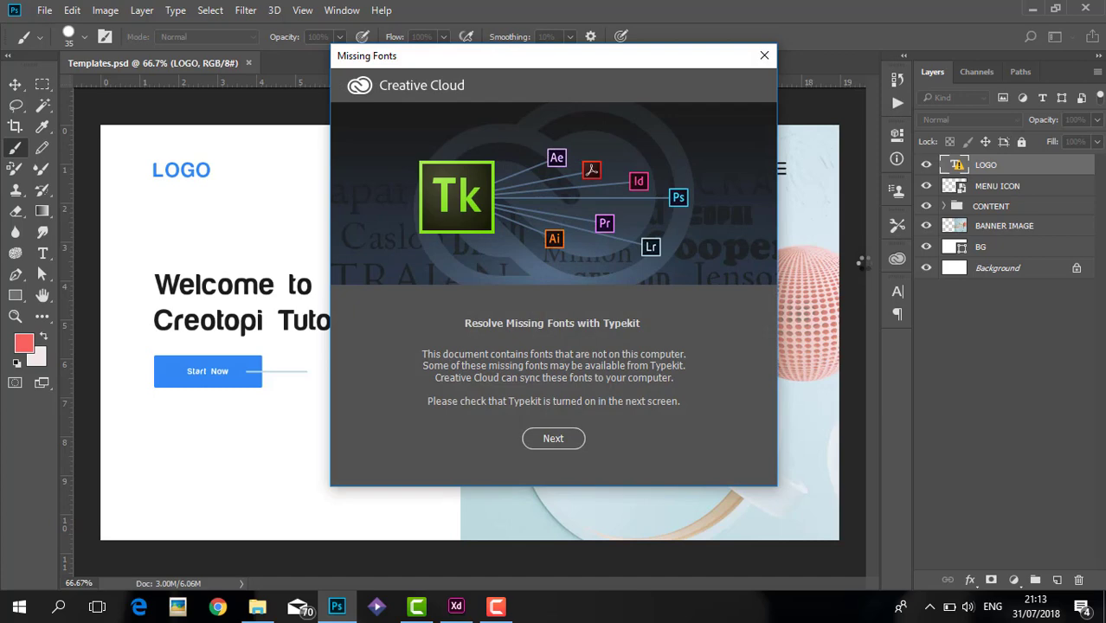
pyautogui.moveTo(656, 59)
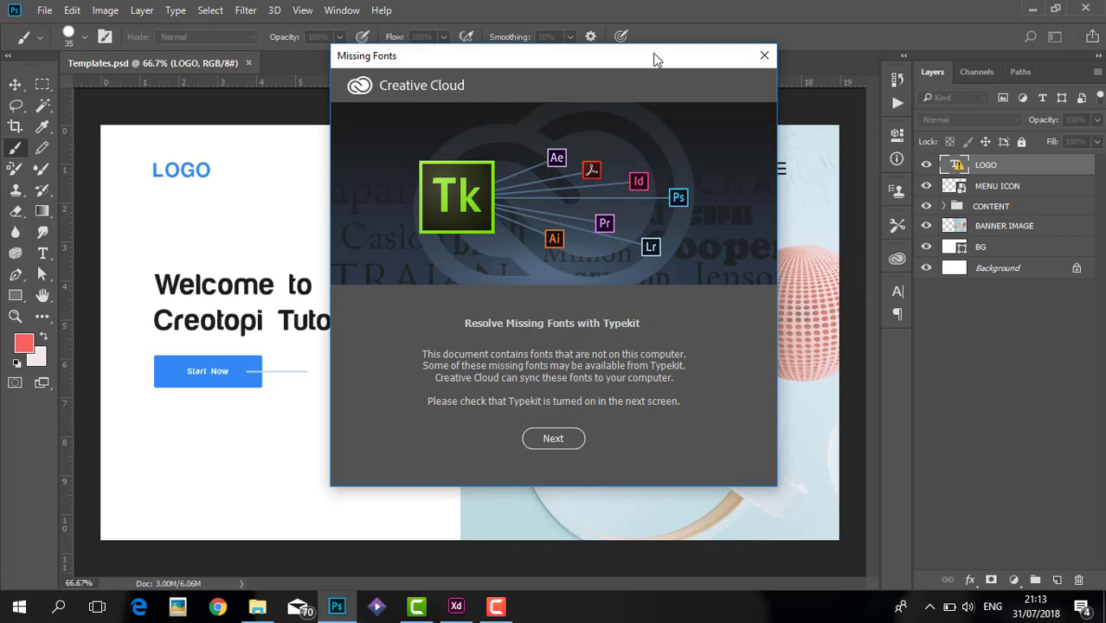
pyautogui.click(765, 55)
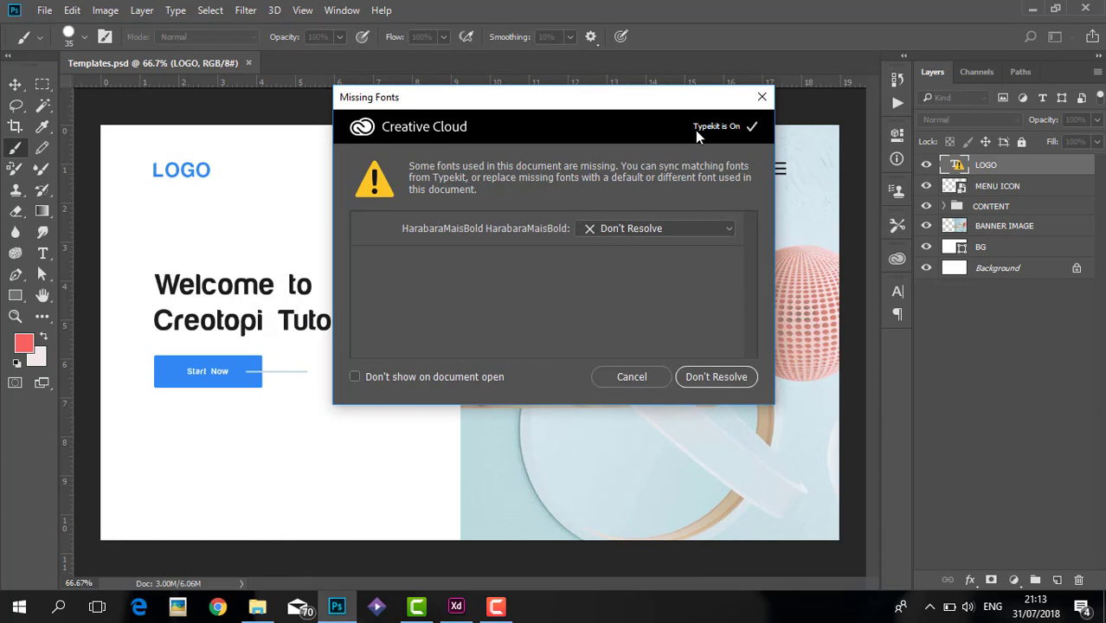
pyautogui.click(716, 377)
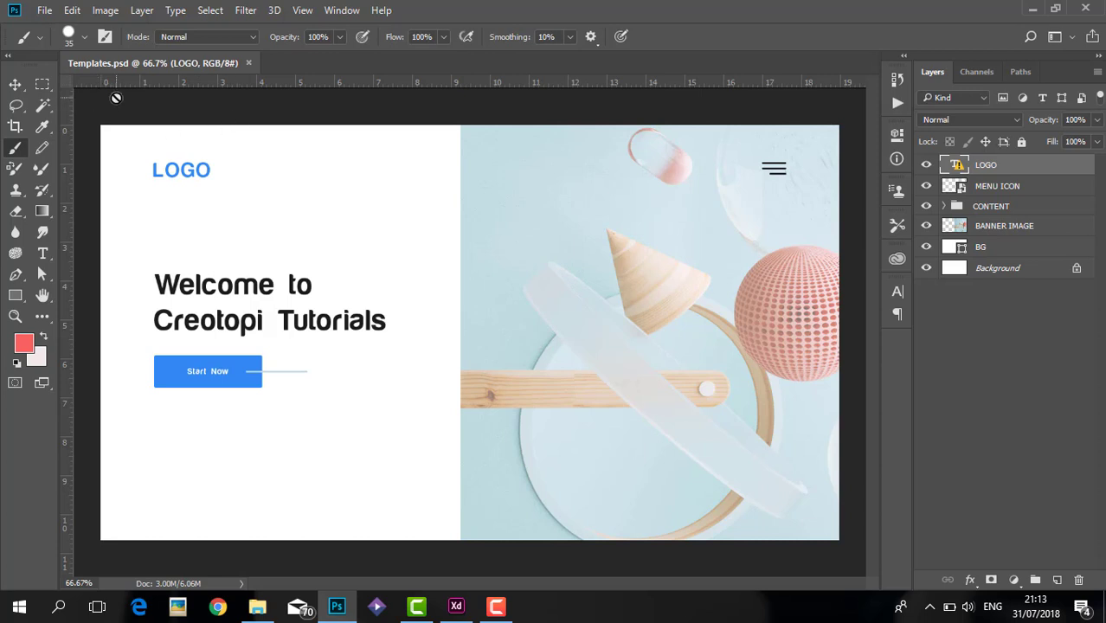
pyautogui.moveTo(4, 94)
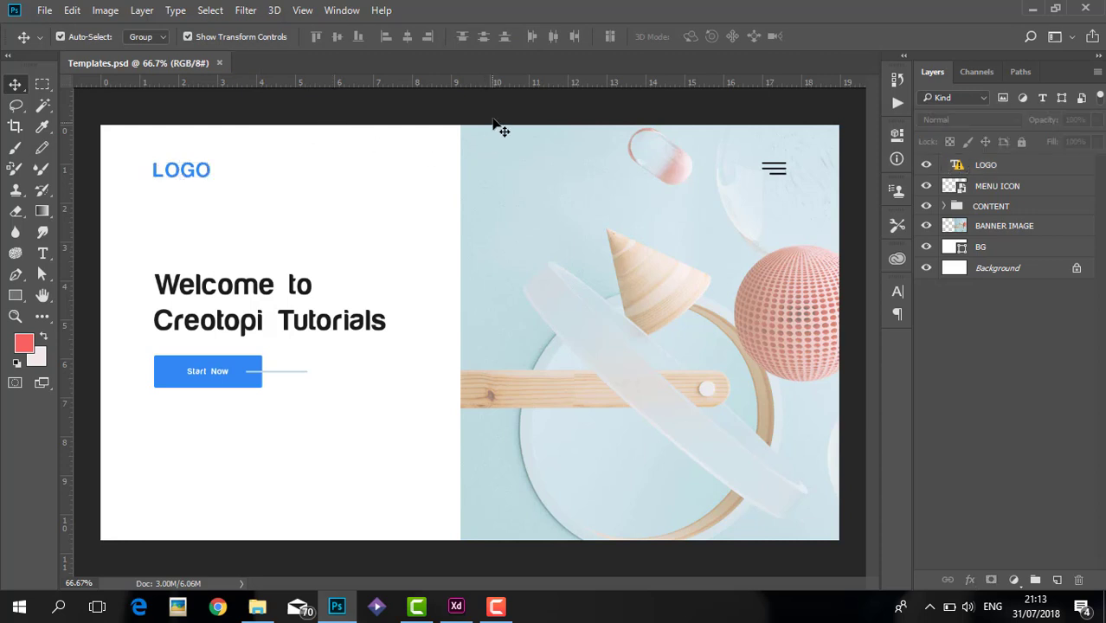
pyautogui.moveTo(422, 526)
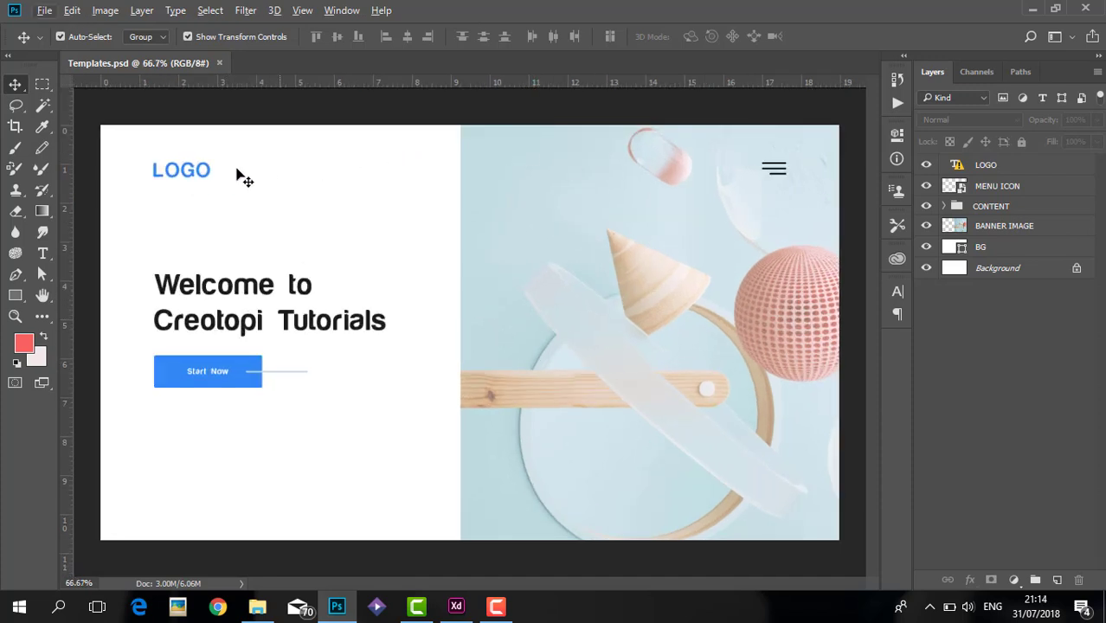
# - Inspect the BG shape and expand then collapse the CONTENT group in Layers
pyautogui.click(981, 247)
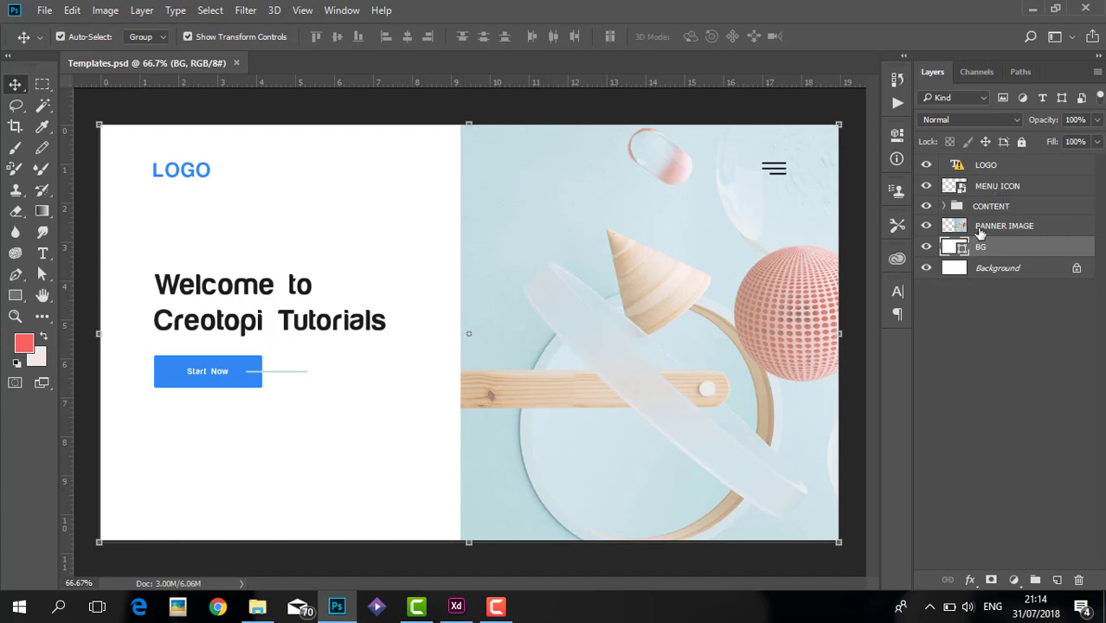
pyautogui.click(945, 206)
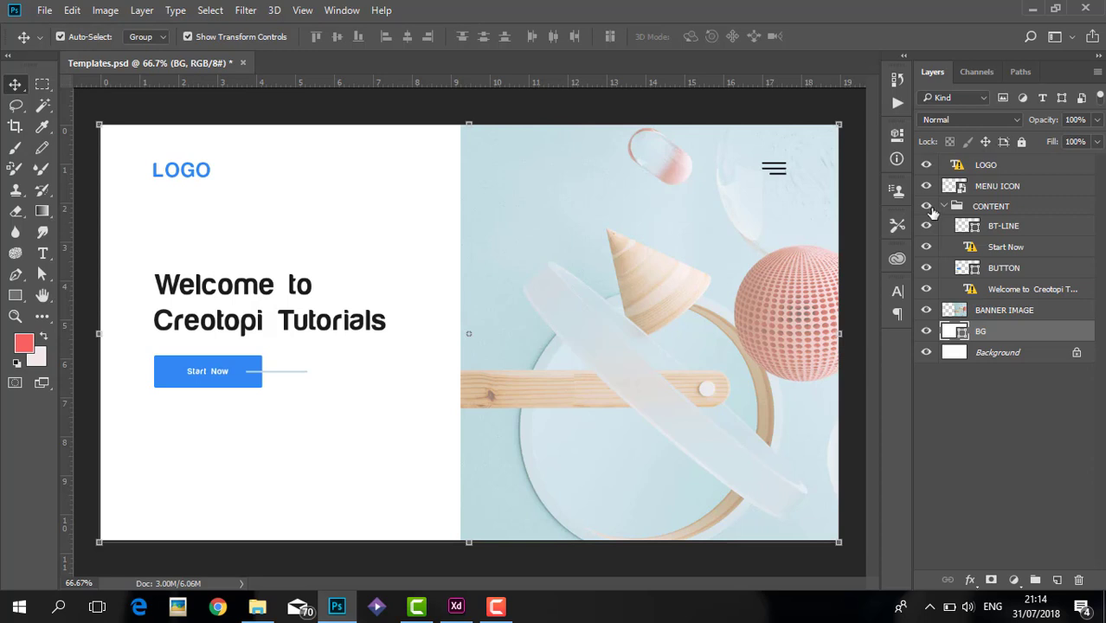
pyautogui.click(944, 206)
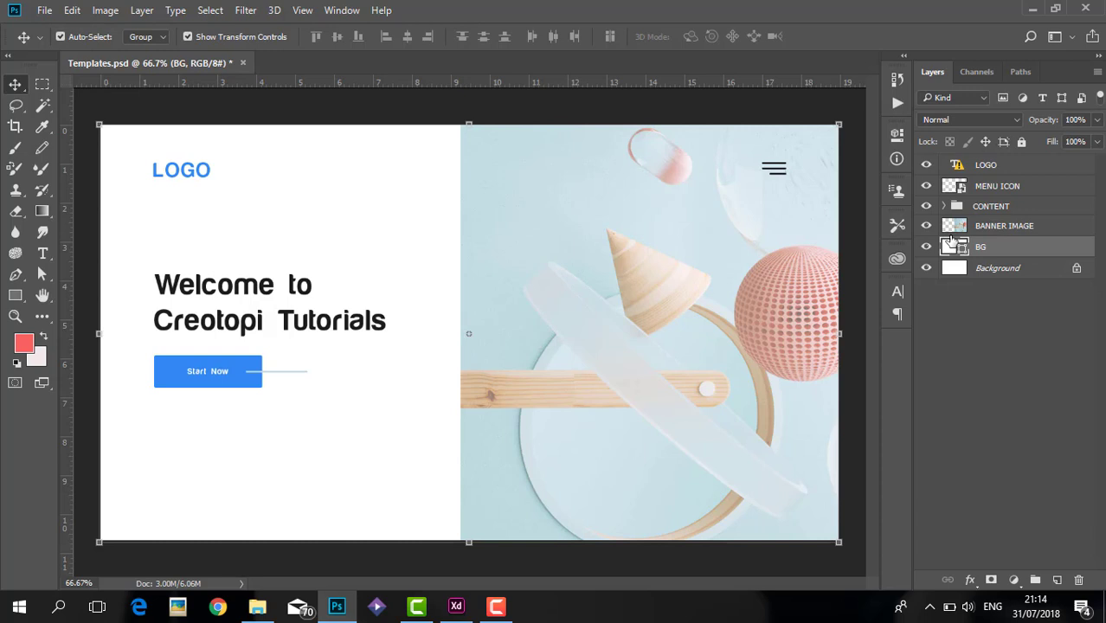
pyautogui.click(990, 368)
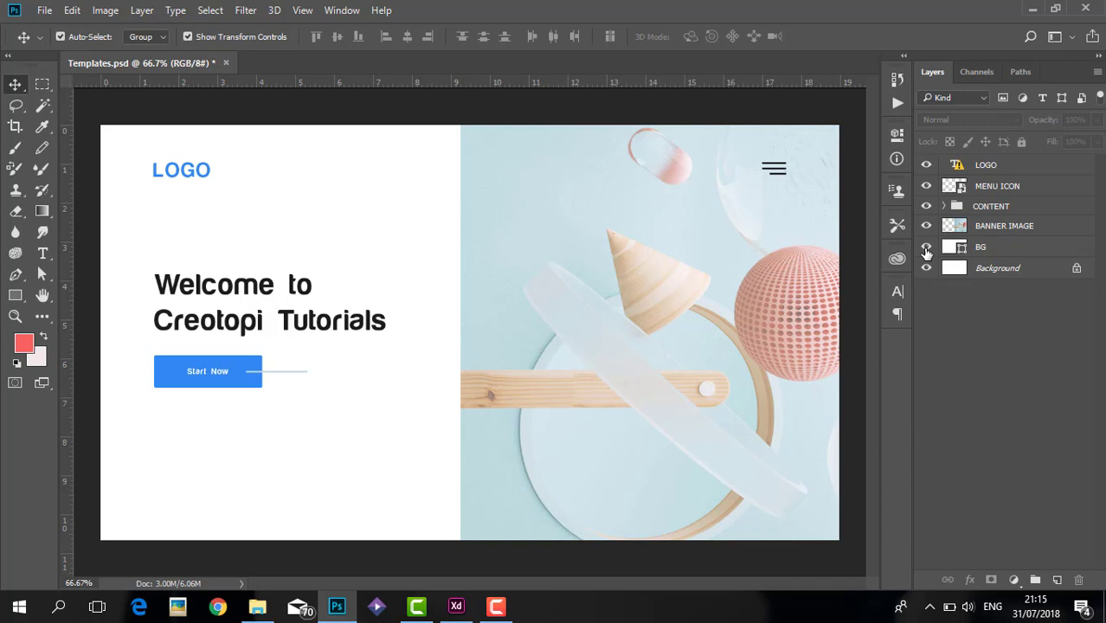
pyautogui.moveTo(961, 249)
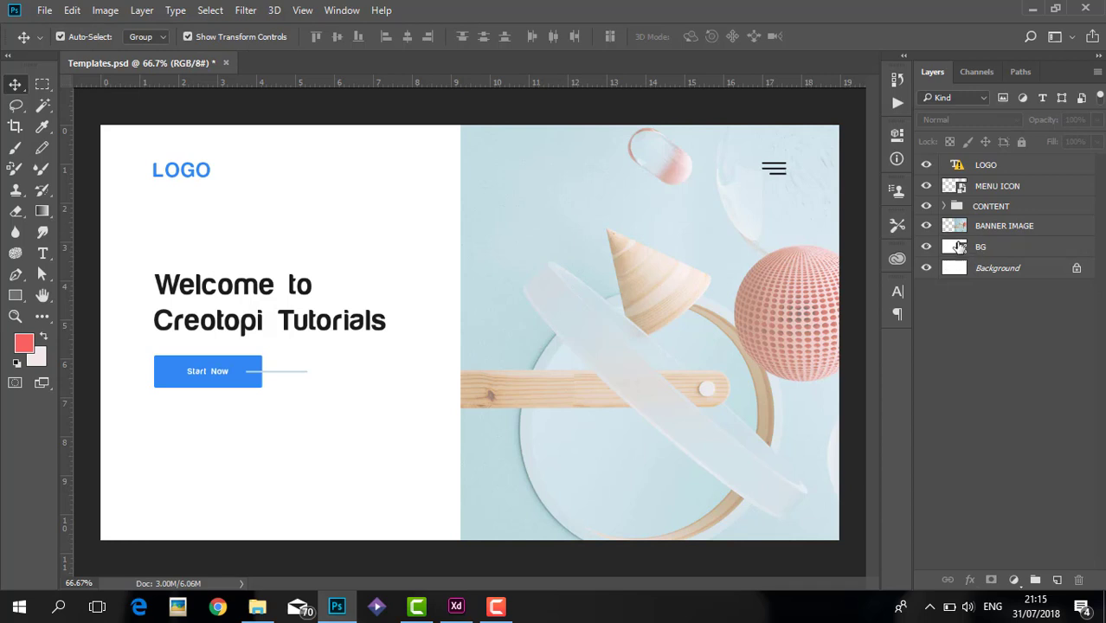
# - Name the BANNER IMAGE, MENU ICON, CONTENT and BG layers, toggling layer visibility
pyautogui.click(1004, 225)
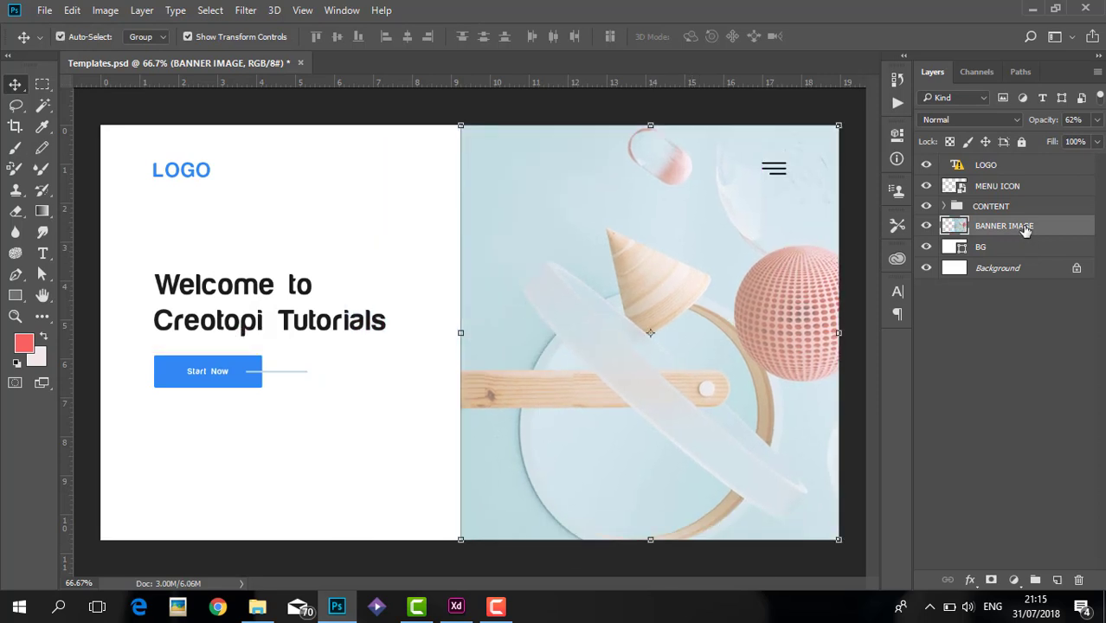
pyautogui.click(997, 186)
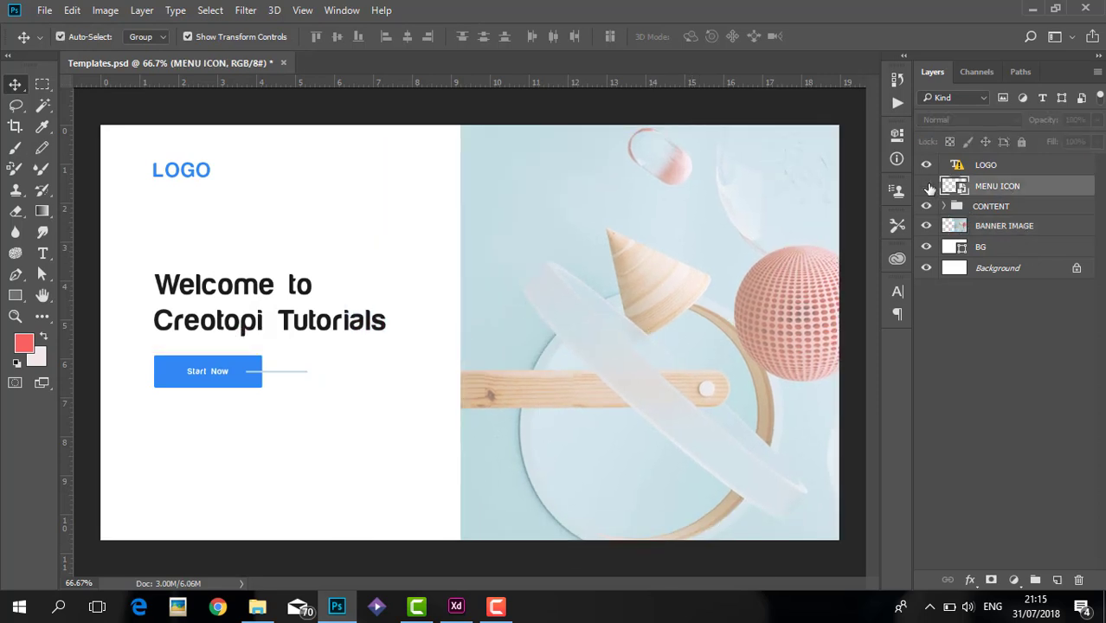
pyautogui.click(926, 186)
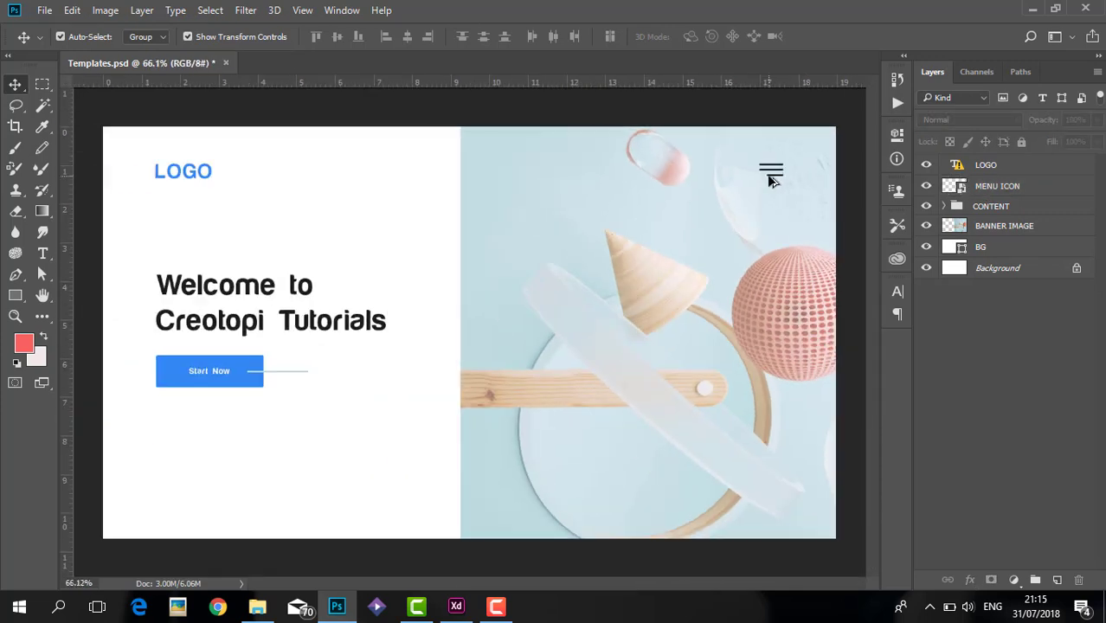
pyautogui.click(926, 164)
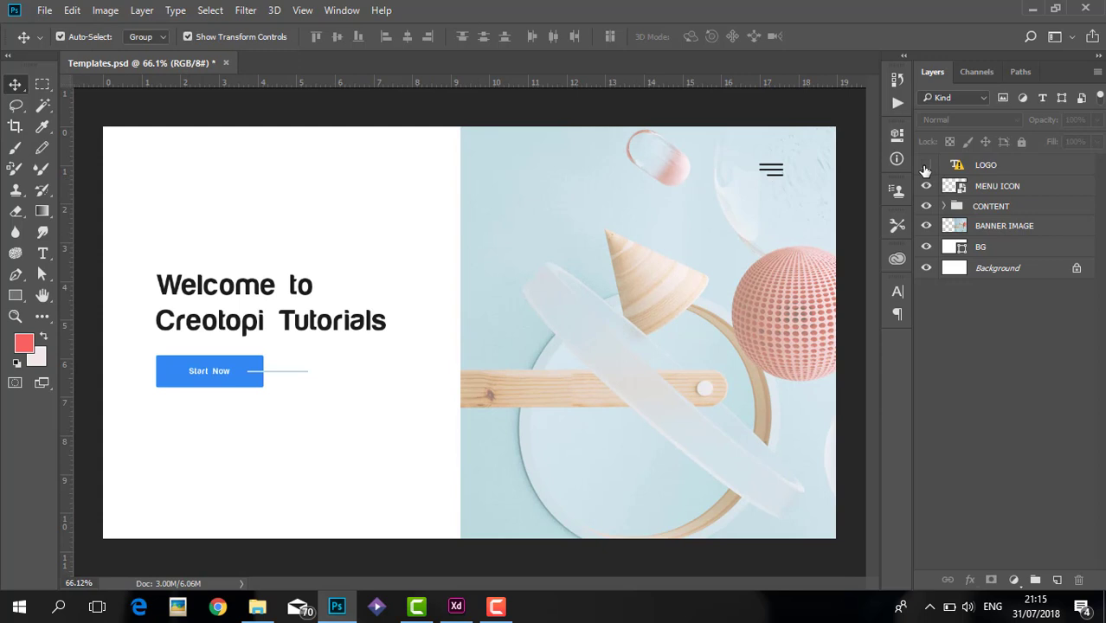
pyautogui.click(926, 165)
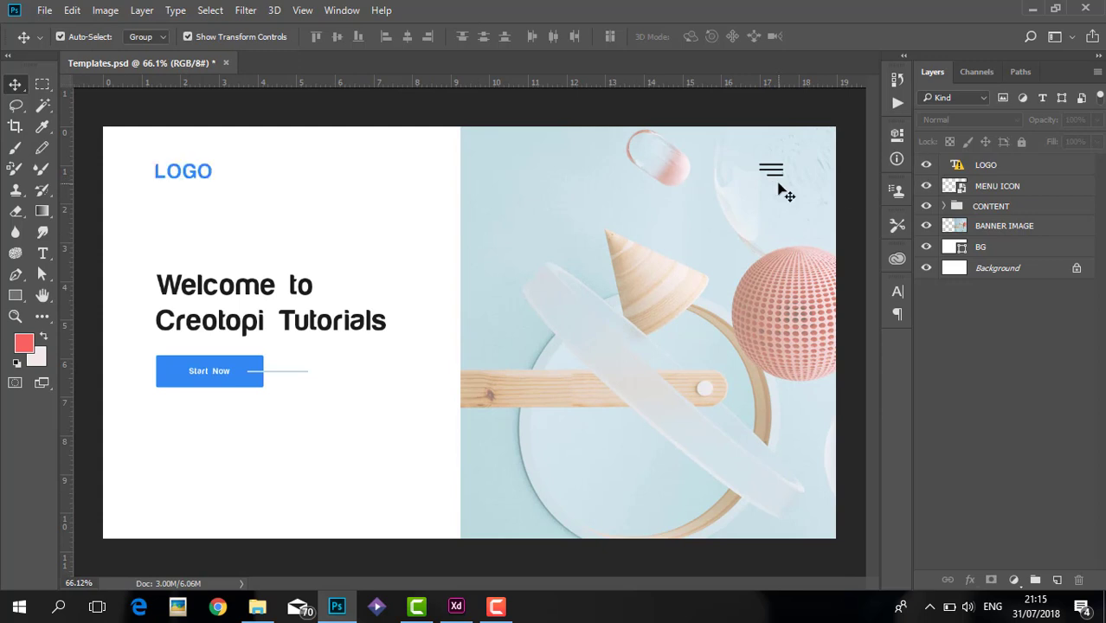
pyautogui.moveTo(205, 347)
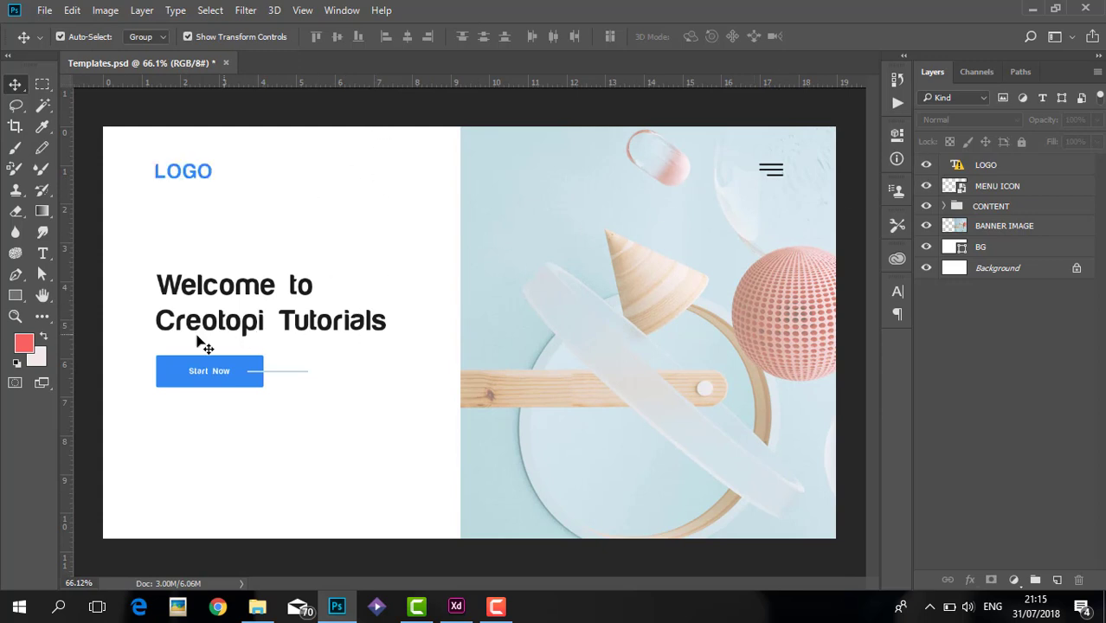
pyautogui.moveTo(151, 308)
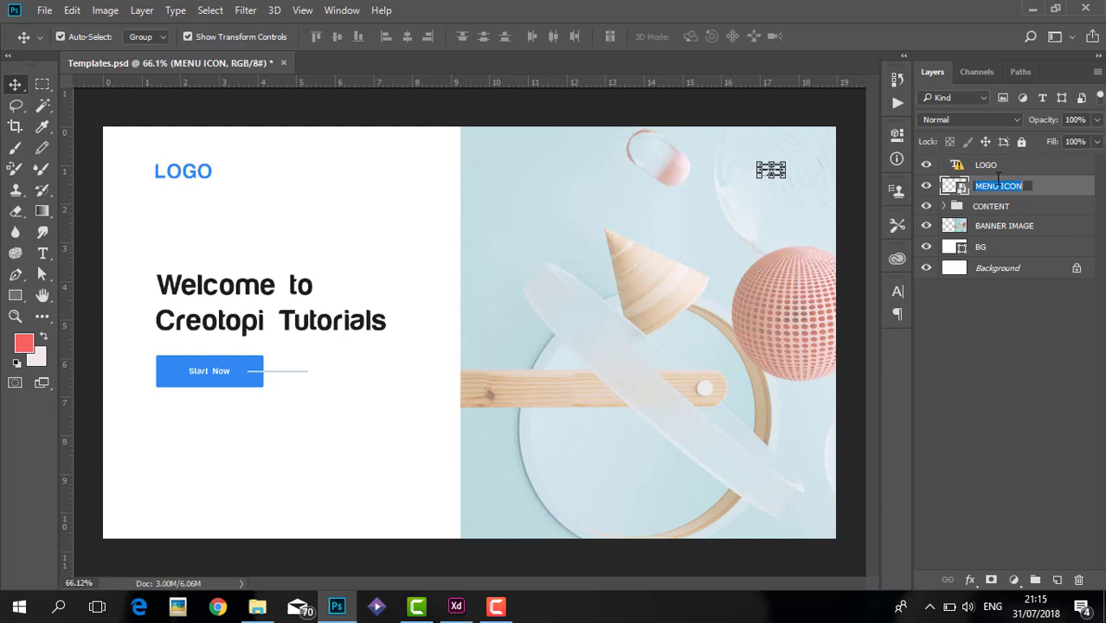
pyautogui.click(991, 206)
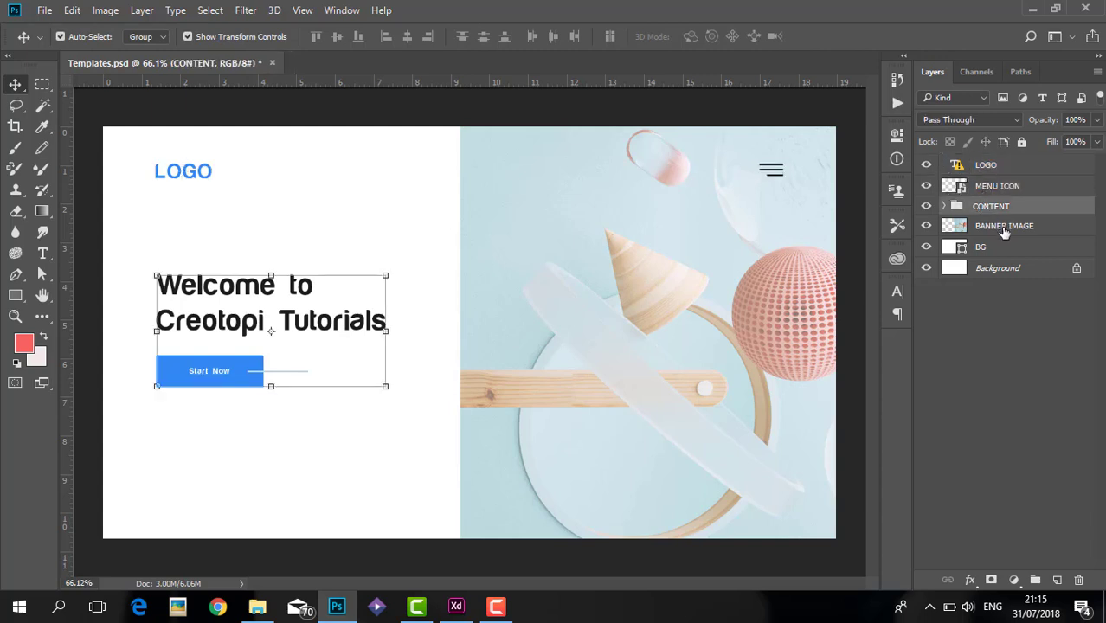
pyautogui.click(981, 247)
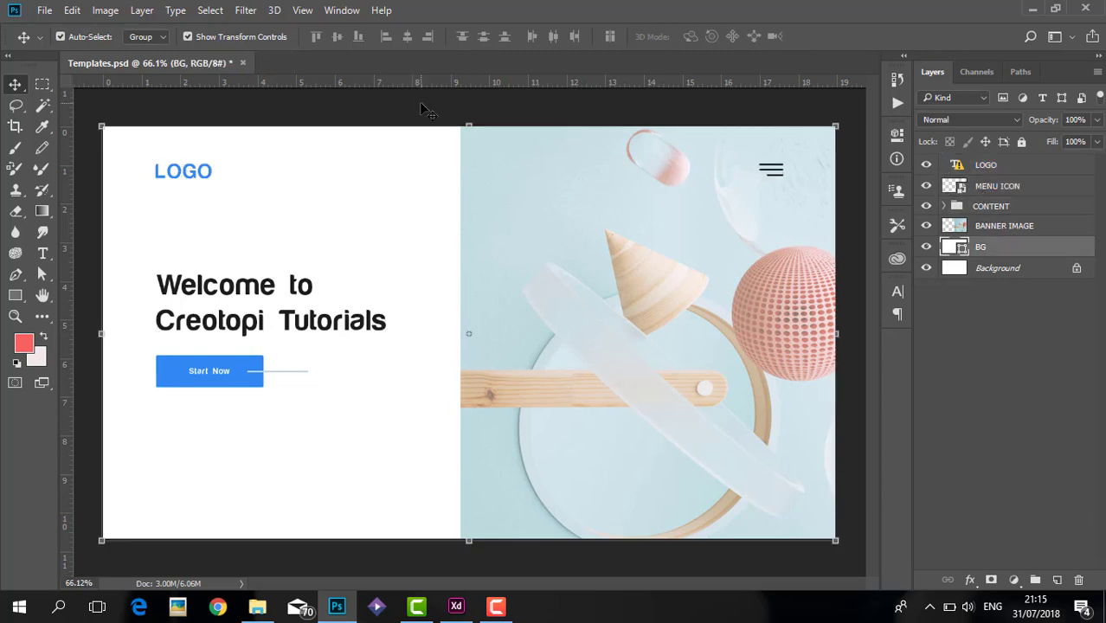
# - Open Photoshop's File menu to reach Export As
pyautogui.click(44, 9)
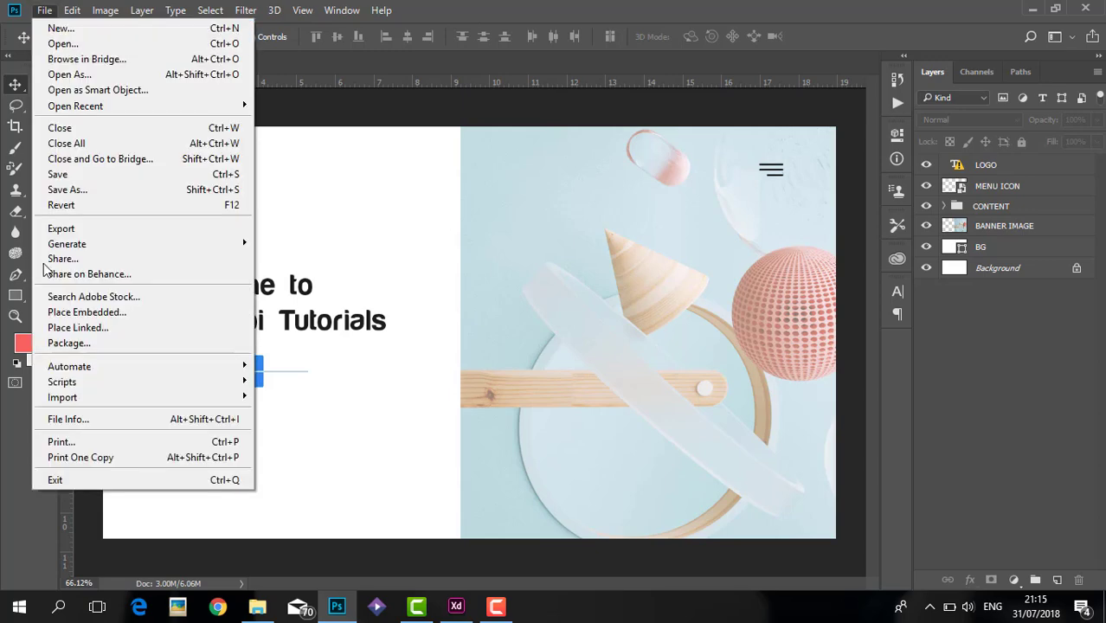
pyautogui.moveTo(61, 228)
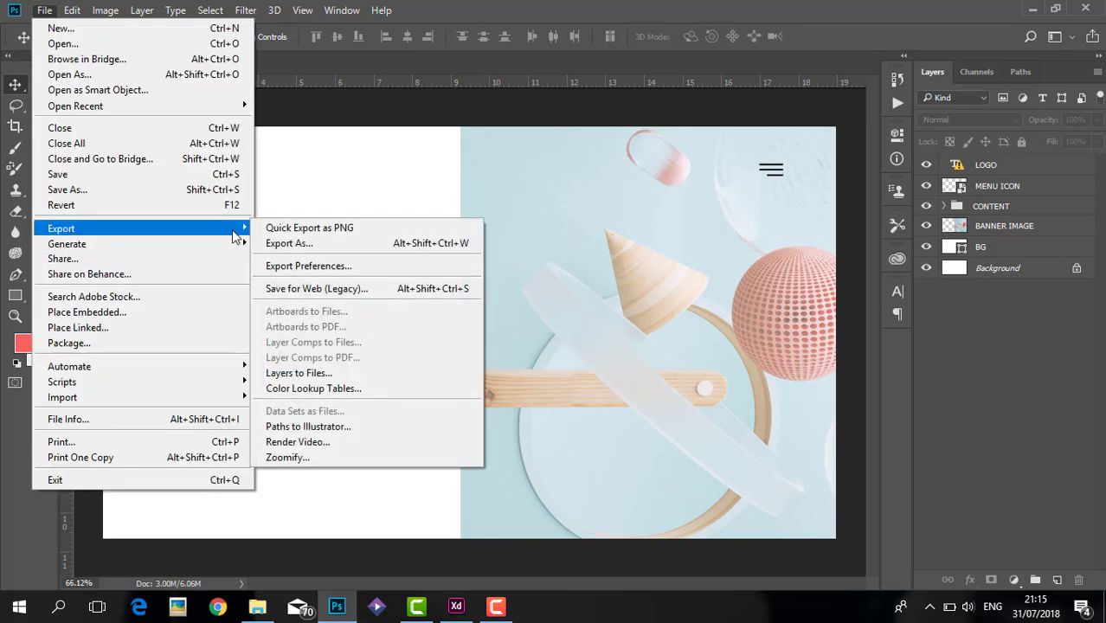
pyautogui.moveTo(289, 243)
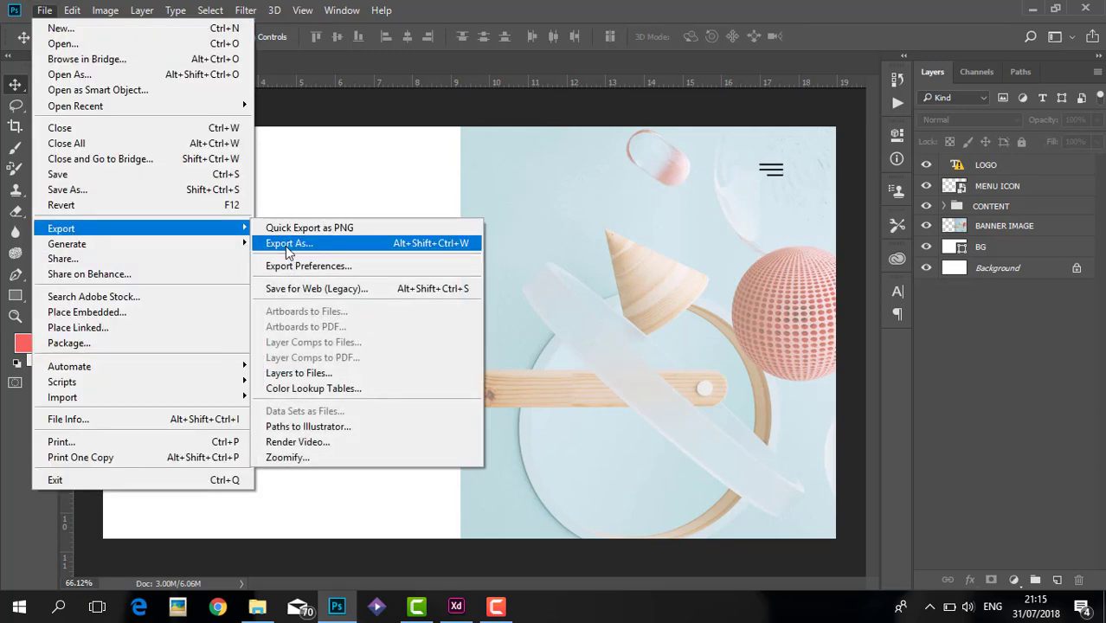
pyautogui.moveTo(300, 249)
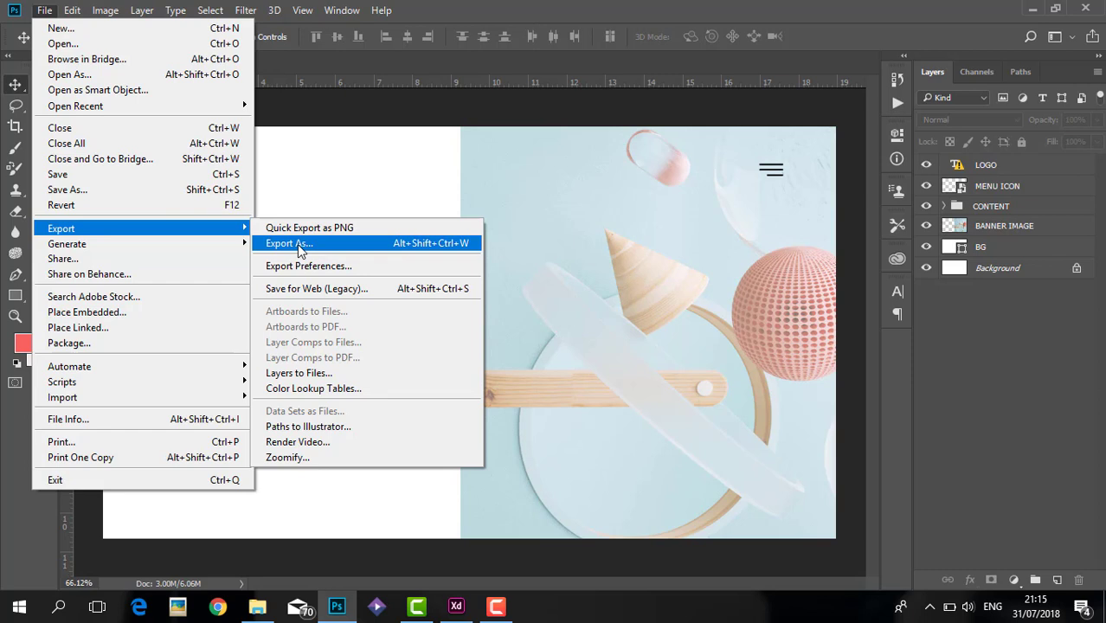
pyautogui.moveTo(321, 168)
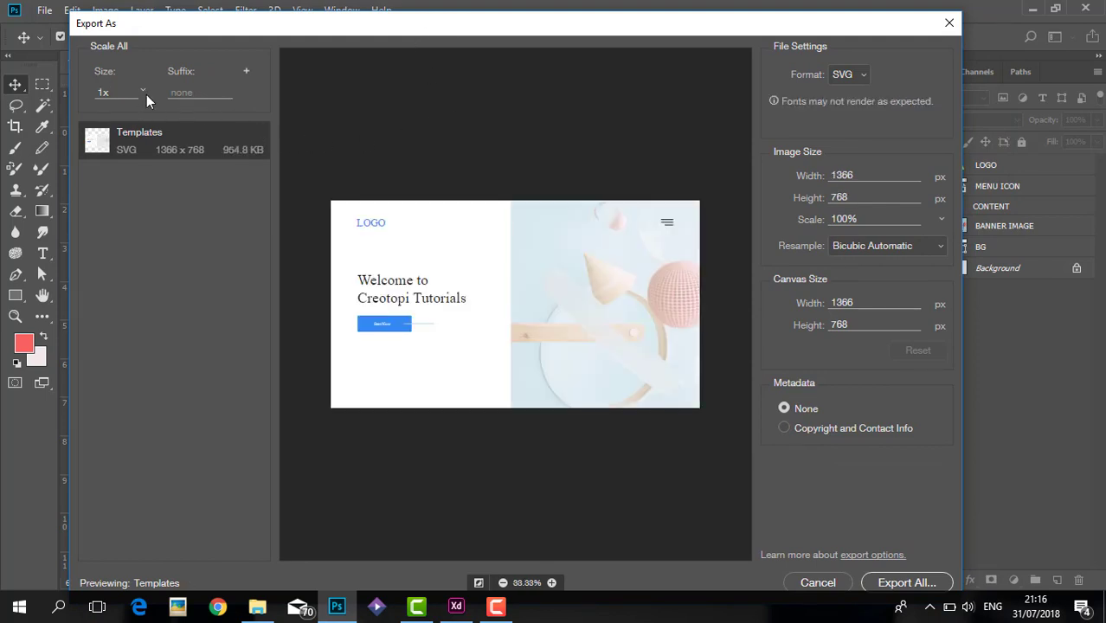
# - Export the header at 1x as SVG with no metadata using Export All
pyautogui.click(119, 92)
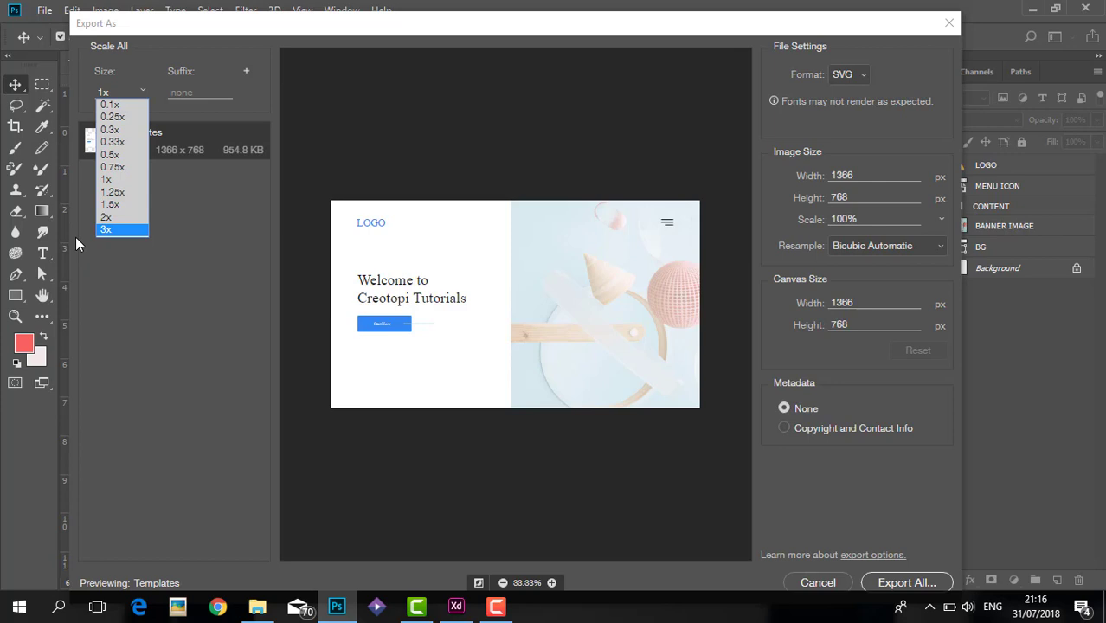
pyautogui.moveTo(134, 71)
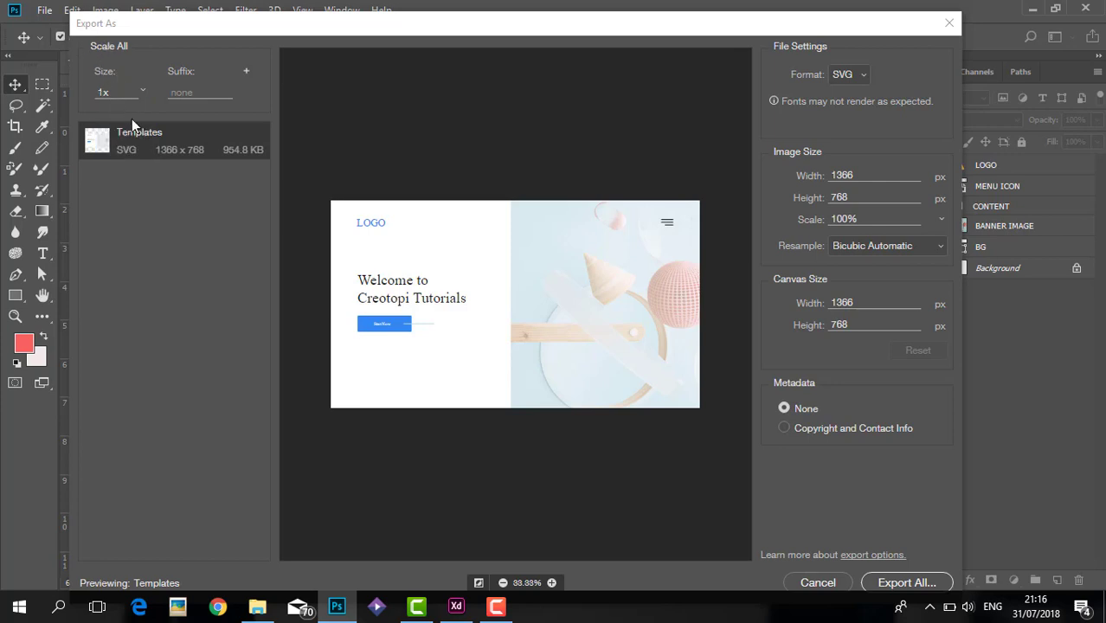
pyautogui.moveTo(216, 216)
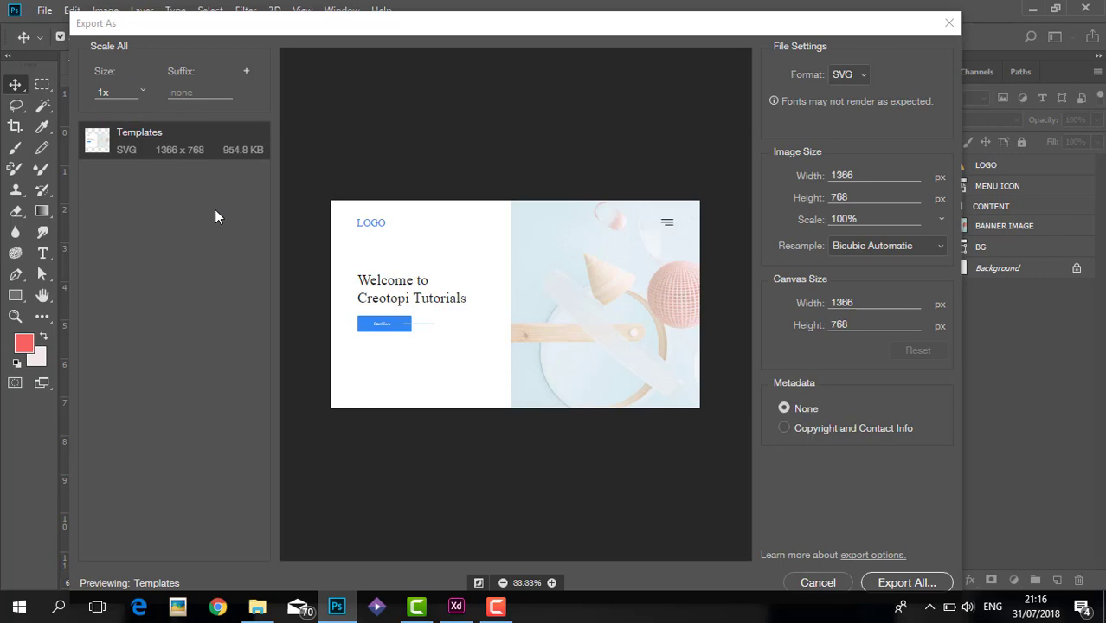
pyautogui.moveTo(241, 136)
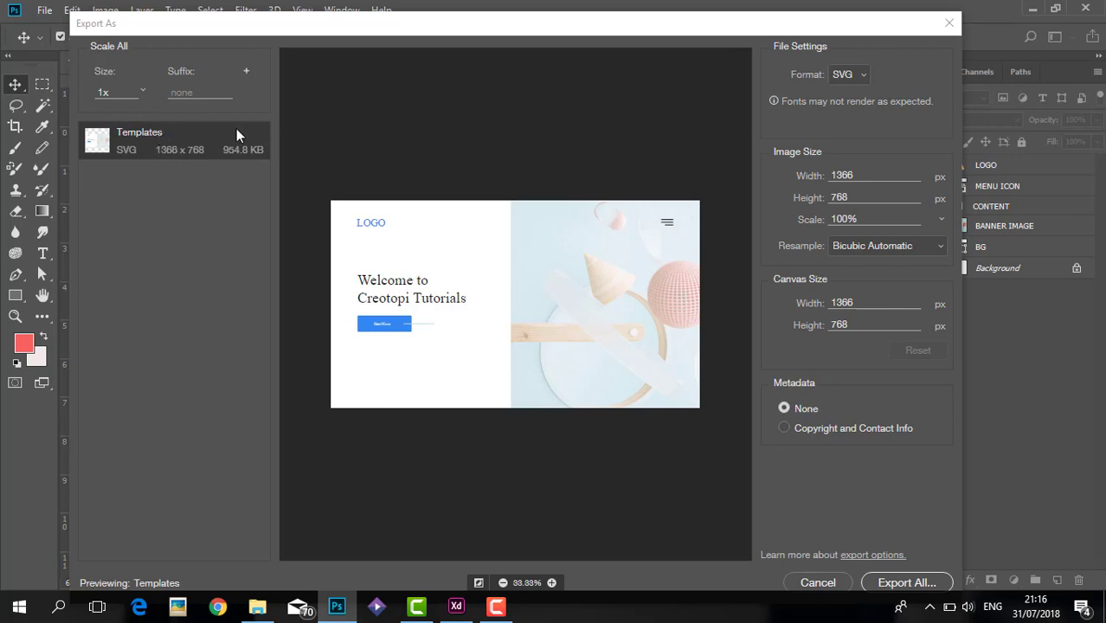
pyautogui.moveTo(823, 111)
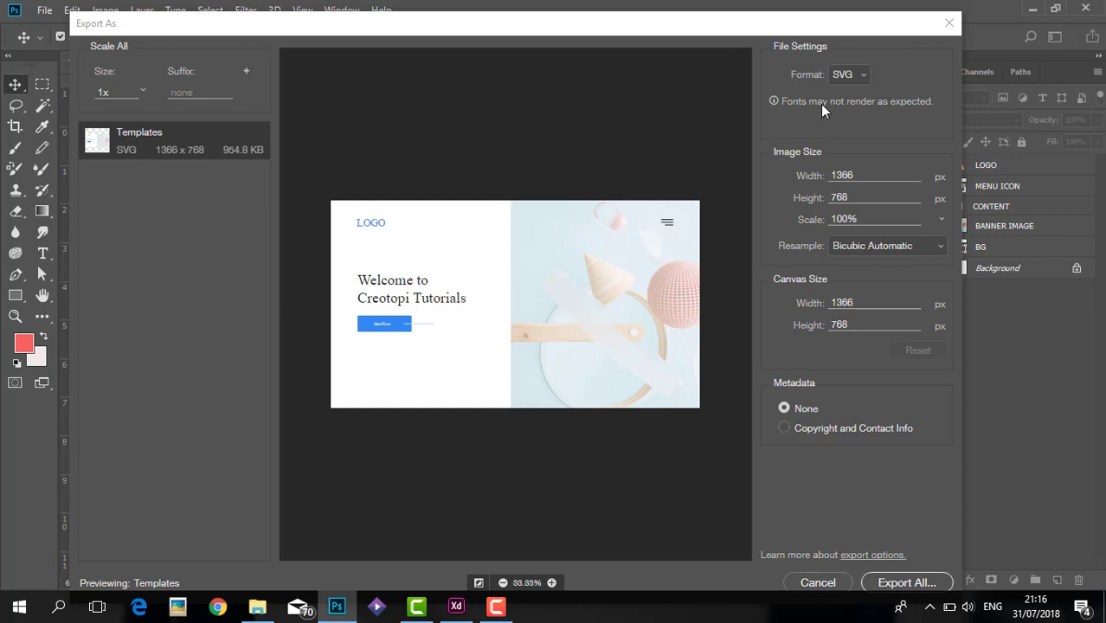
pyautogui.click(848, 74)
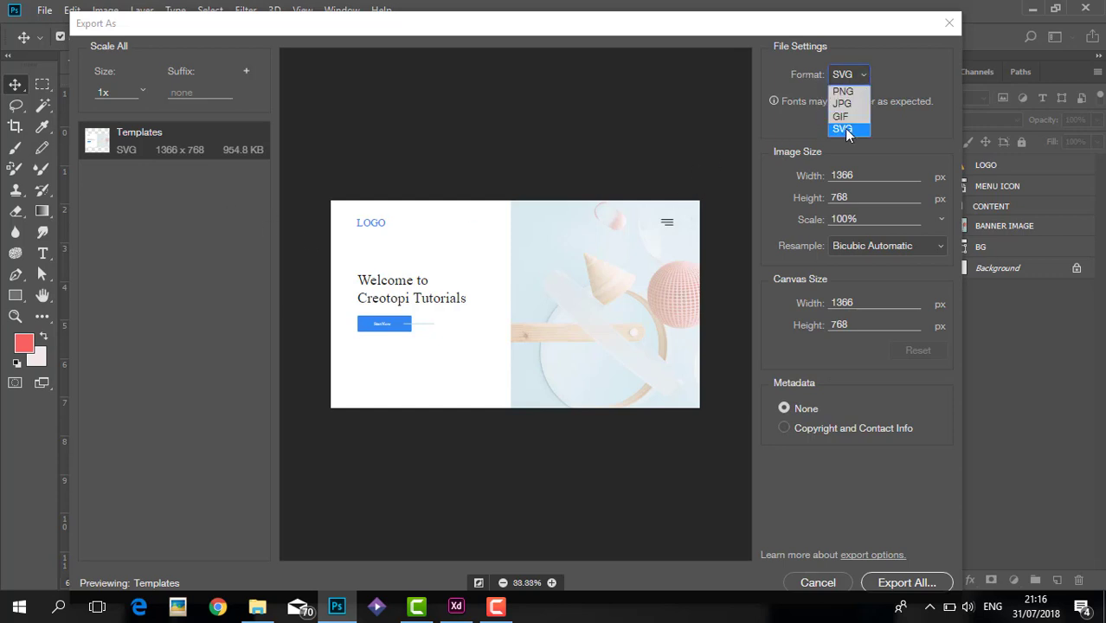
pyautogui.click(842, 130)
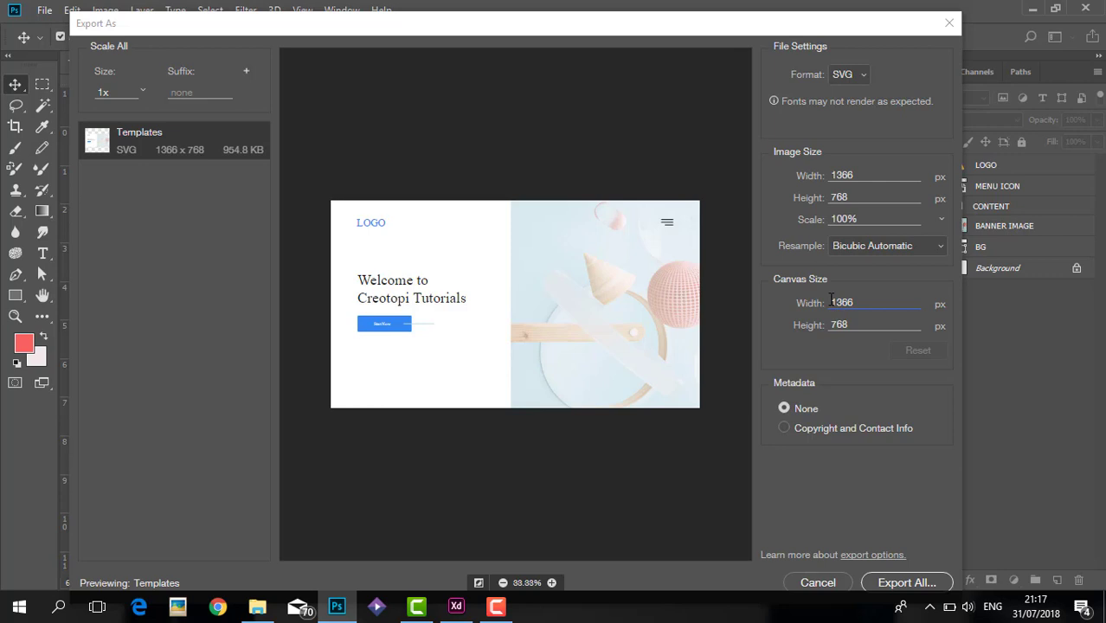
pyautogui.moveTo(862, 355)
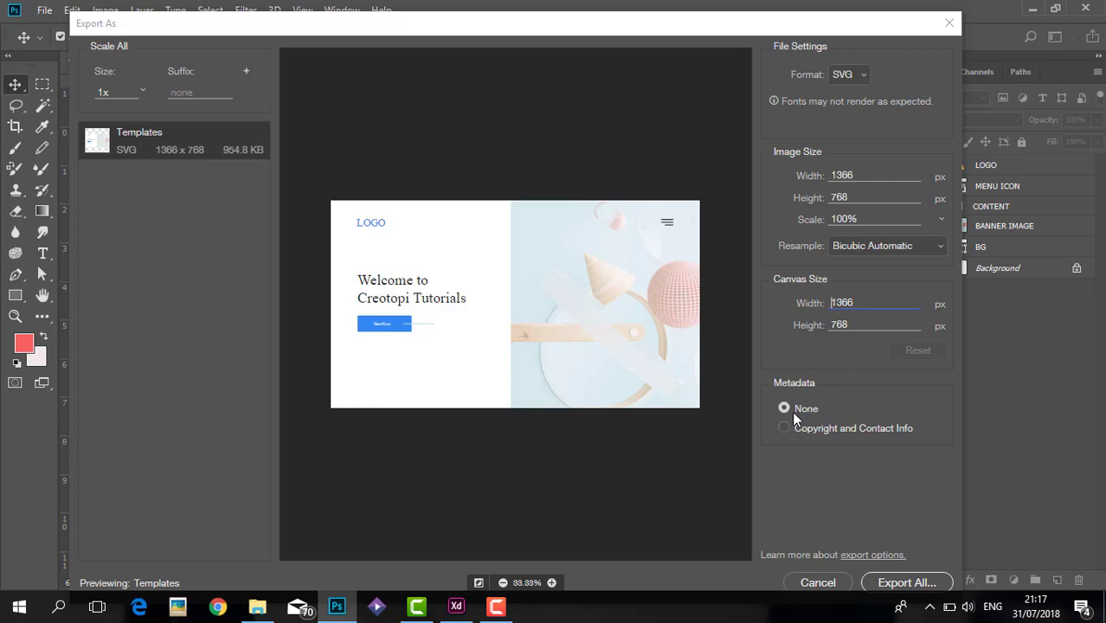
pyautogui.moveTo(343, 106)
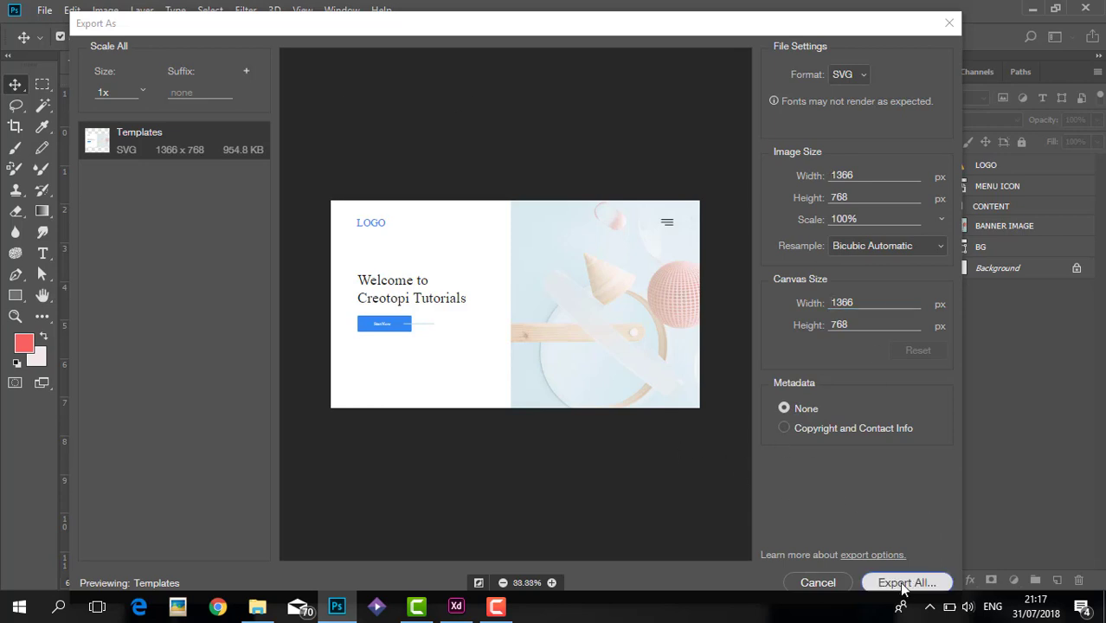
pyautogui.click(906, 582)
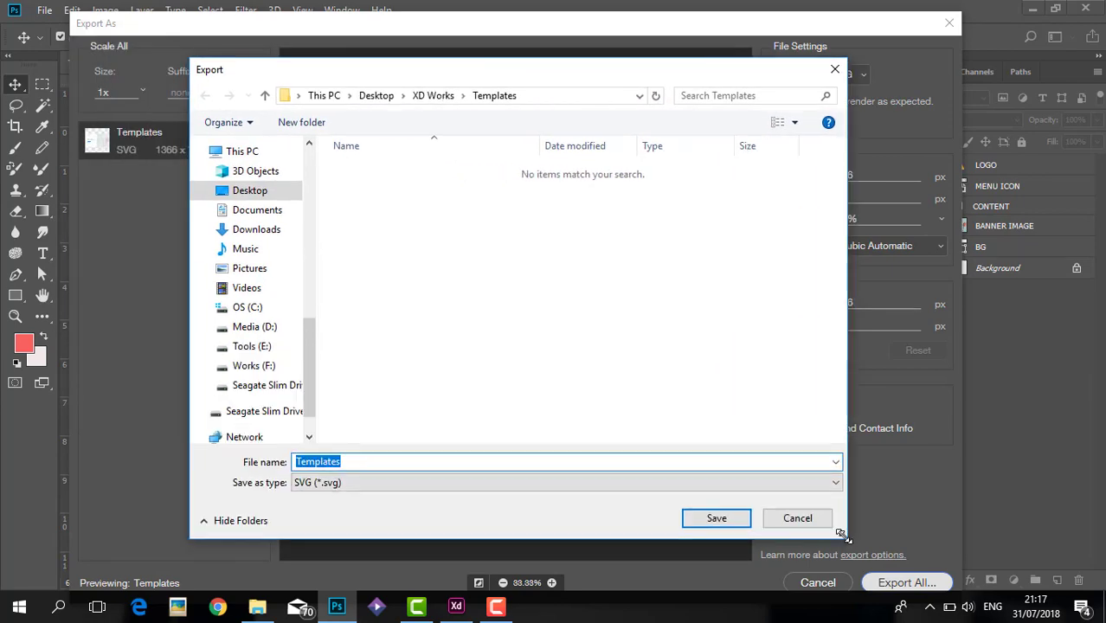
# - Save the SVG as 'Home page Header' in Desktop > XD Works
pyautogui.click(240, 520)
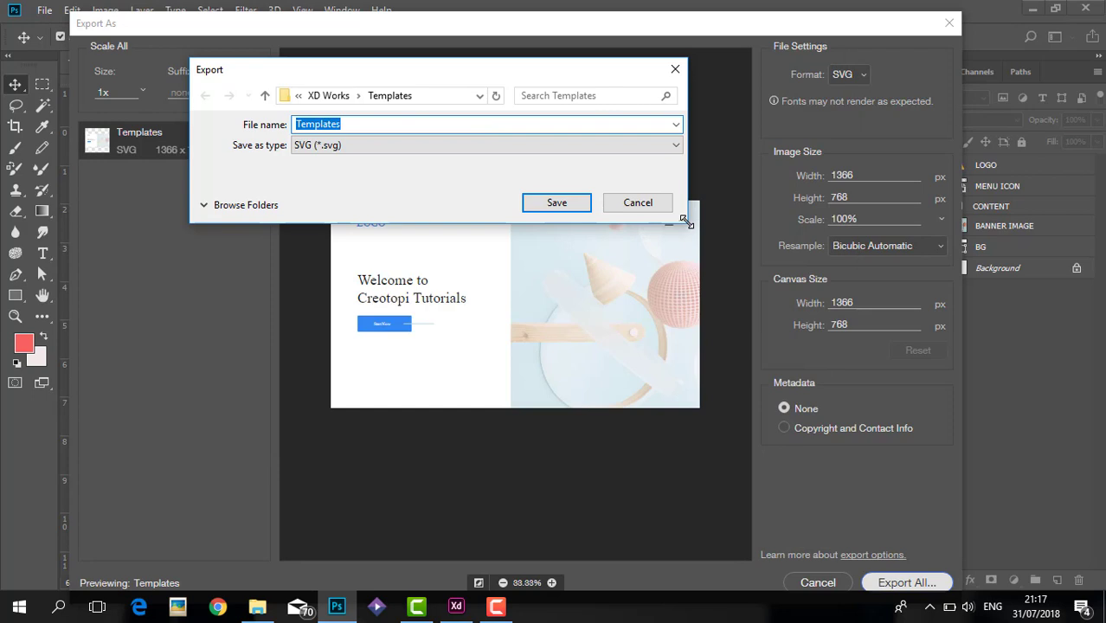
pyautogui.click(246, 205)
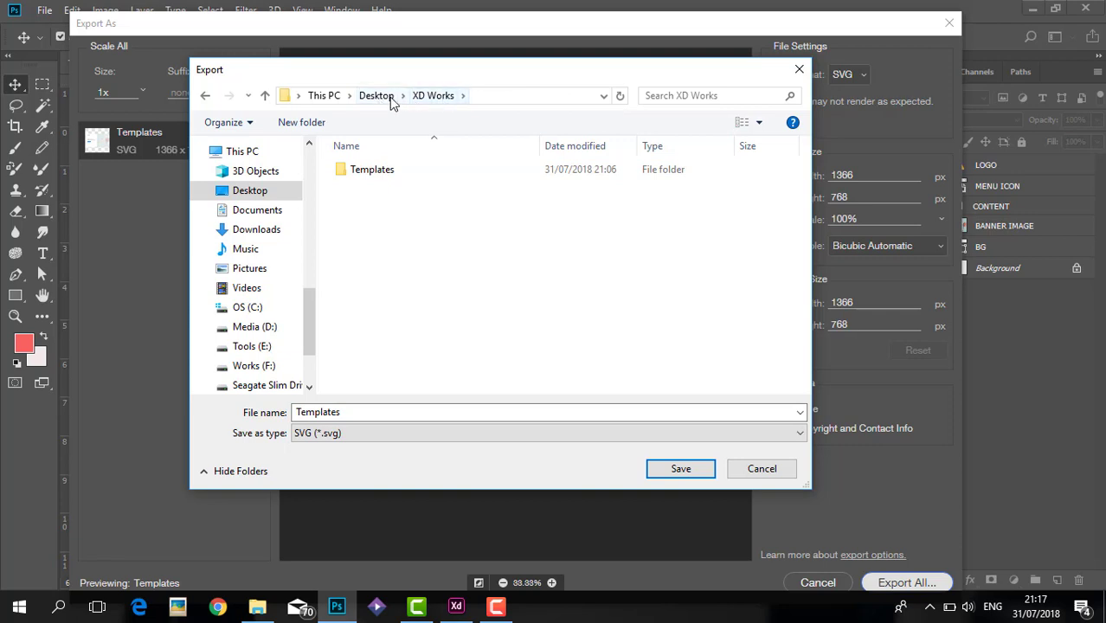
pyautogui.moveTo(453, 323)
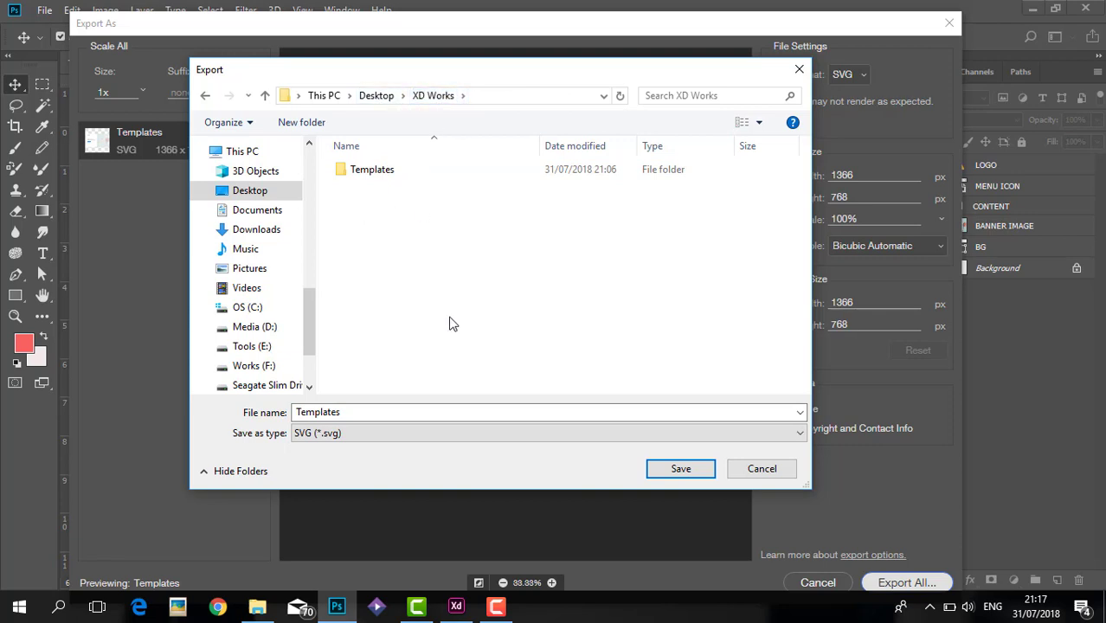
pyautogui.click(545, 412)
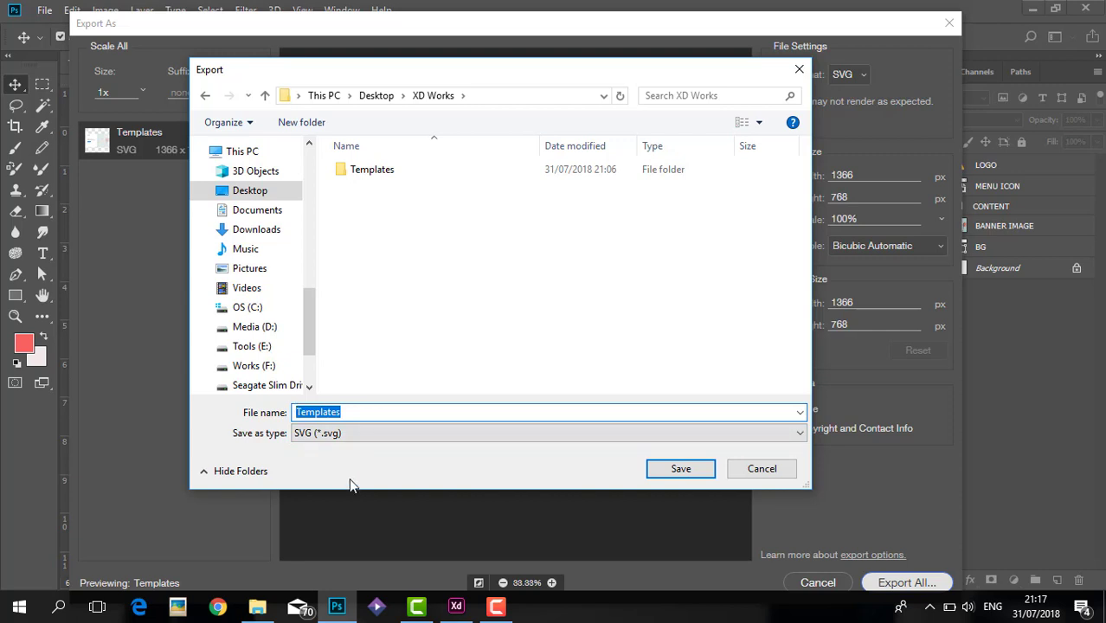
pyautogui.write('Home page H')
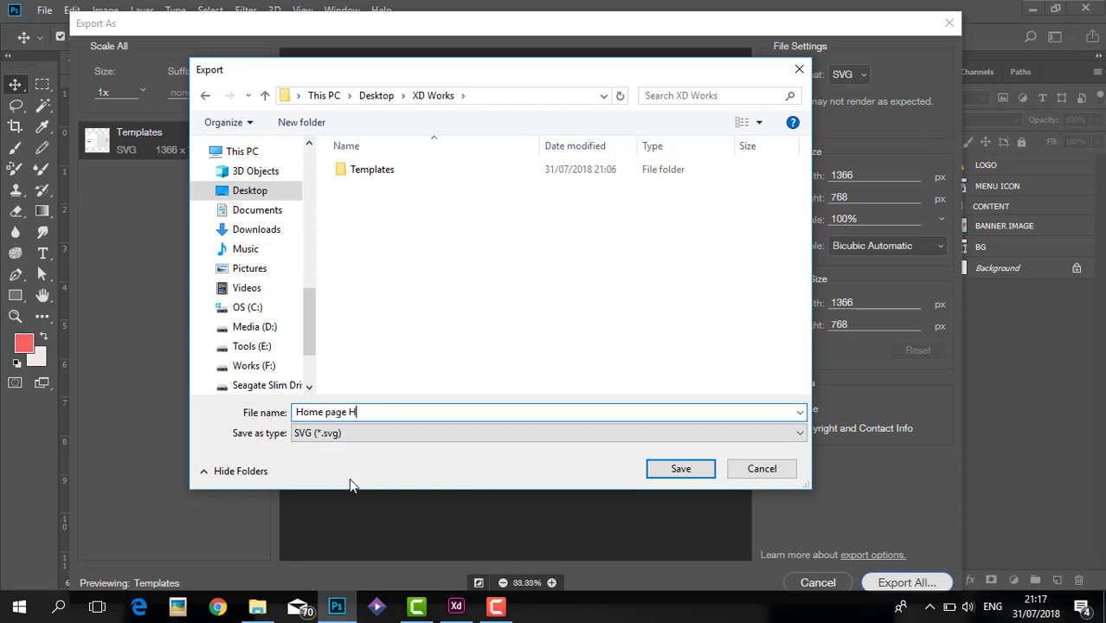
pyautogui.write('eader')
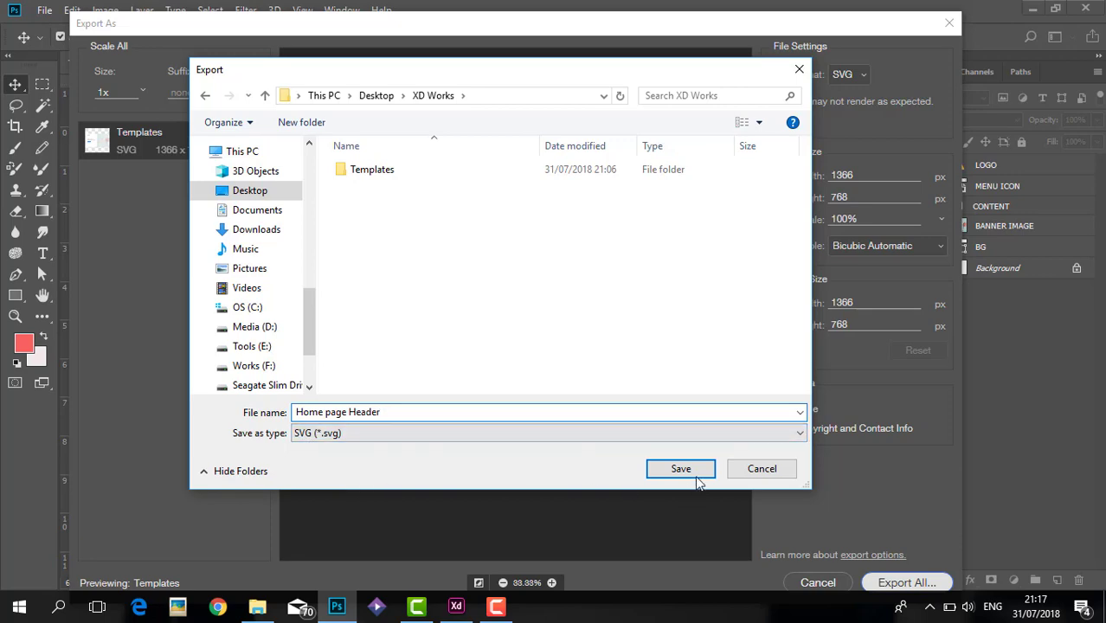
pyautogui.click(681, 468)
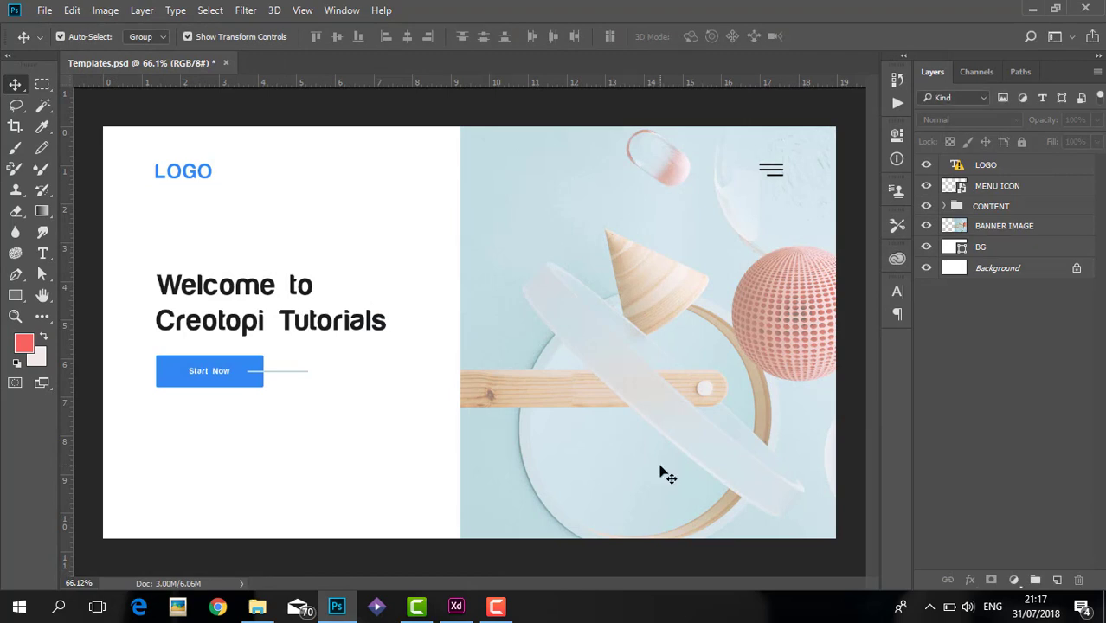
# - Check the 935 KB Home page Header SVG in the XD Works folder
pyautogui.click(257, 606)
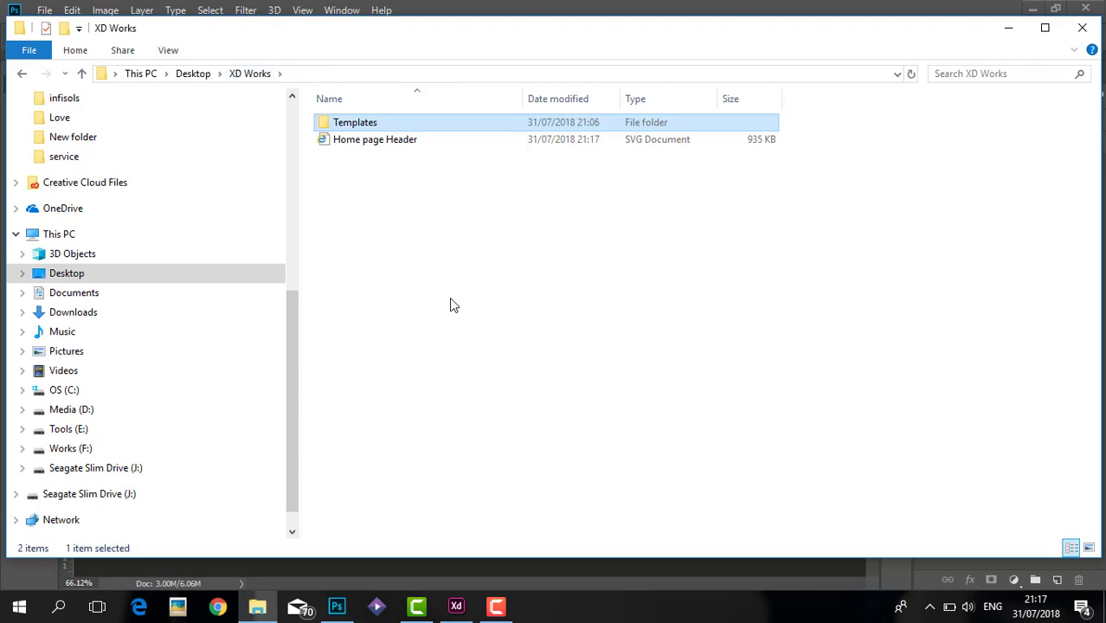
pyautogui.click(375, 140)
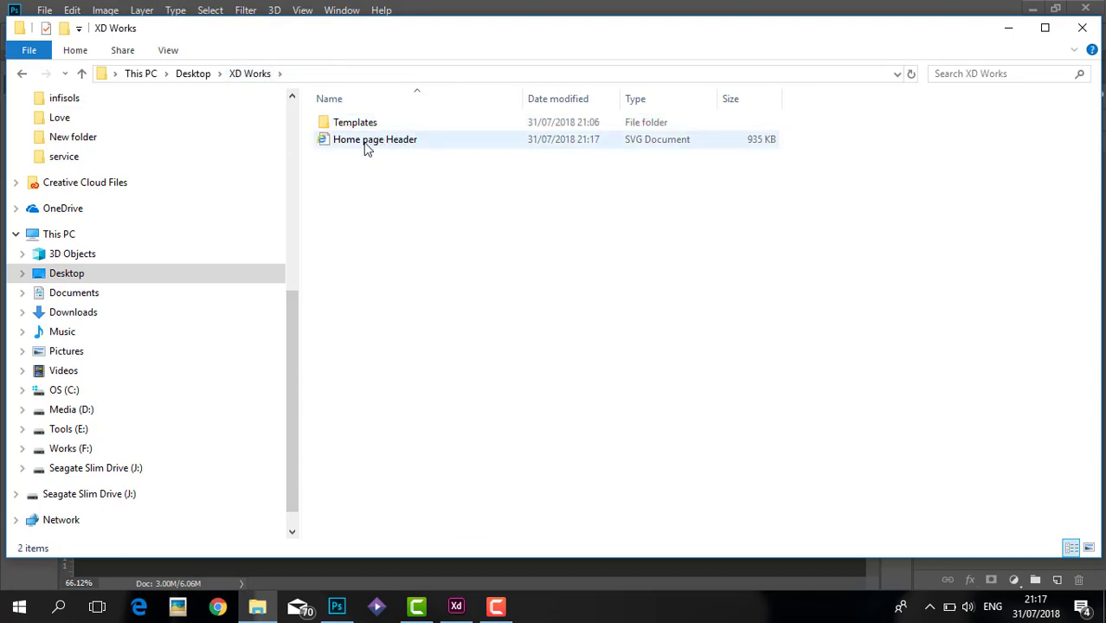
pyautogui.moveTo(692, 141)
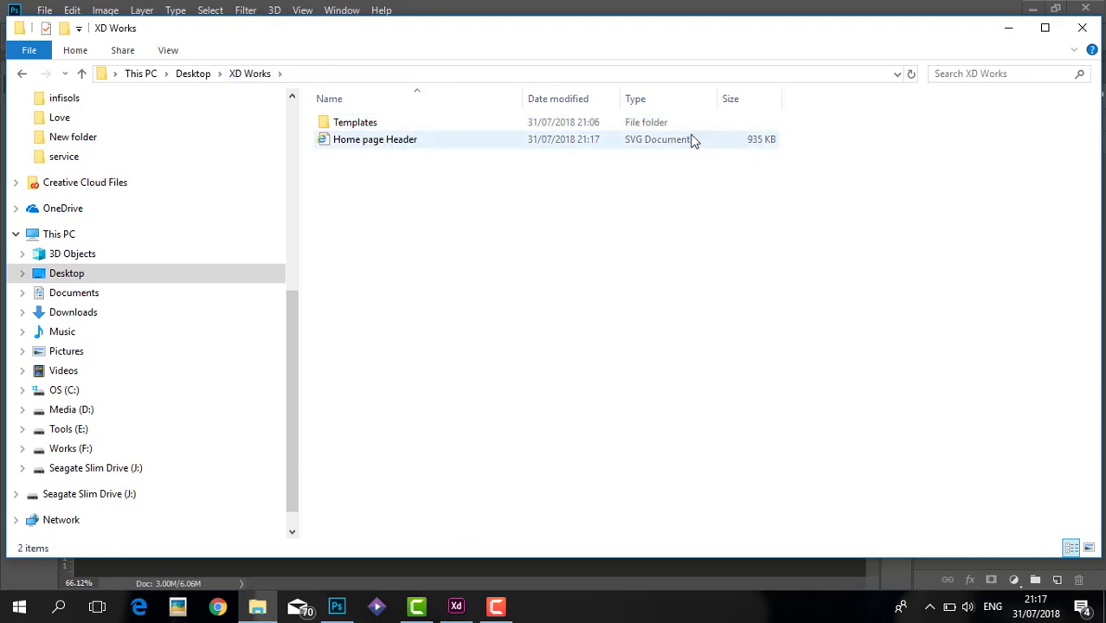
pyautogui.moveTo(655, 151)
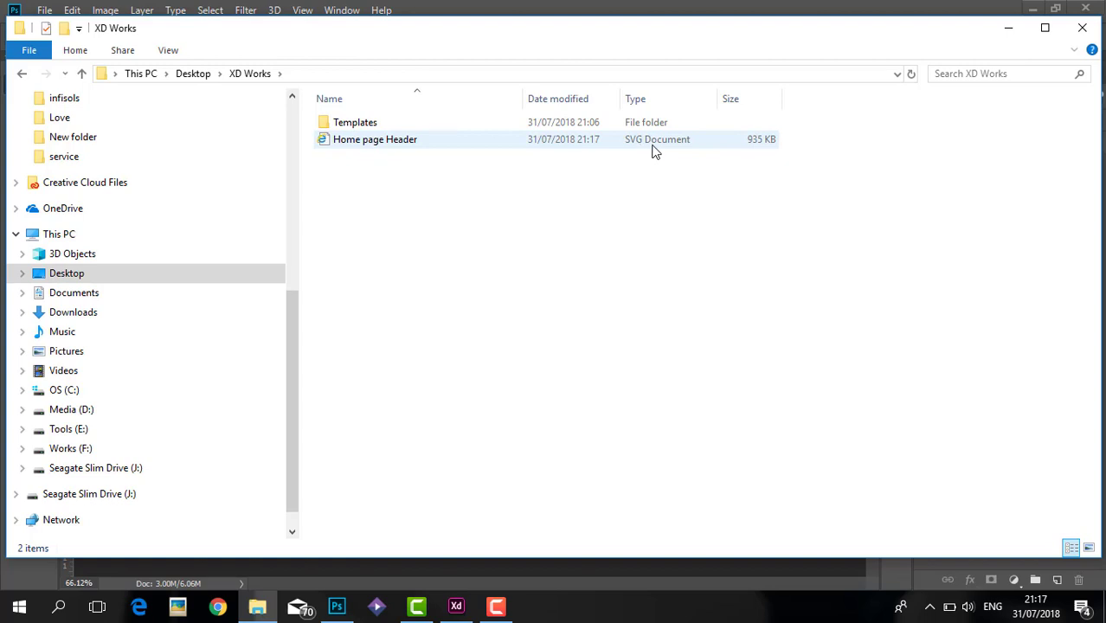
pyautogui.moveTo(639, 147)
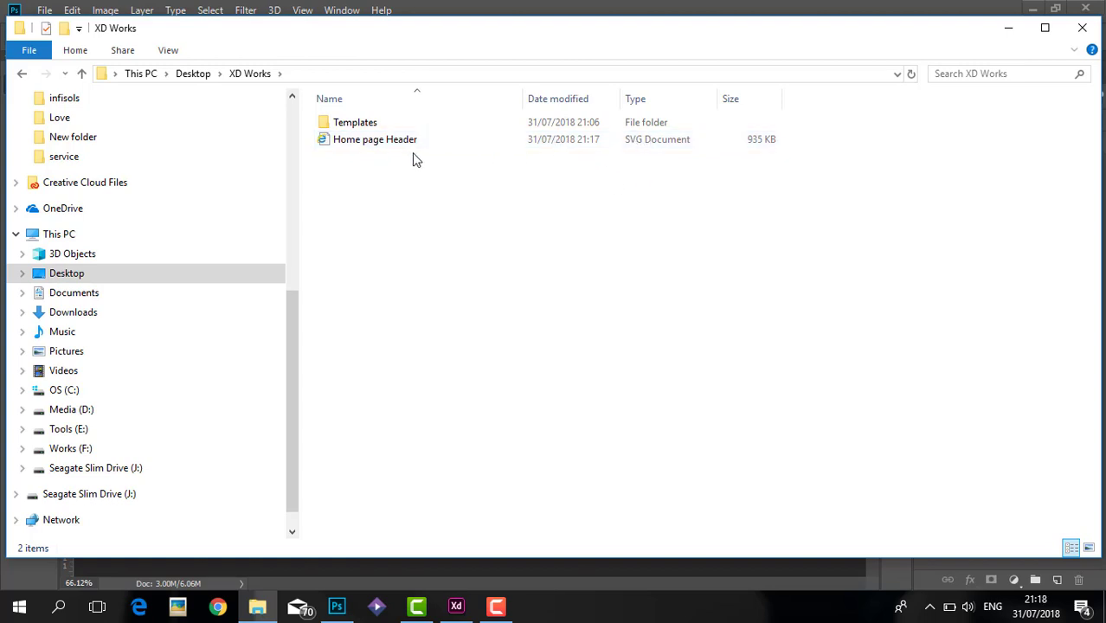
pyautogui.click(375, 140)
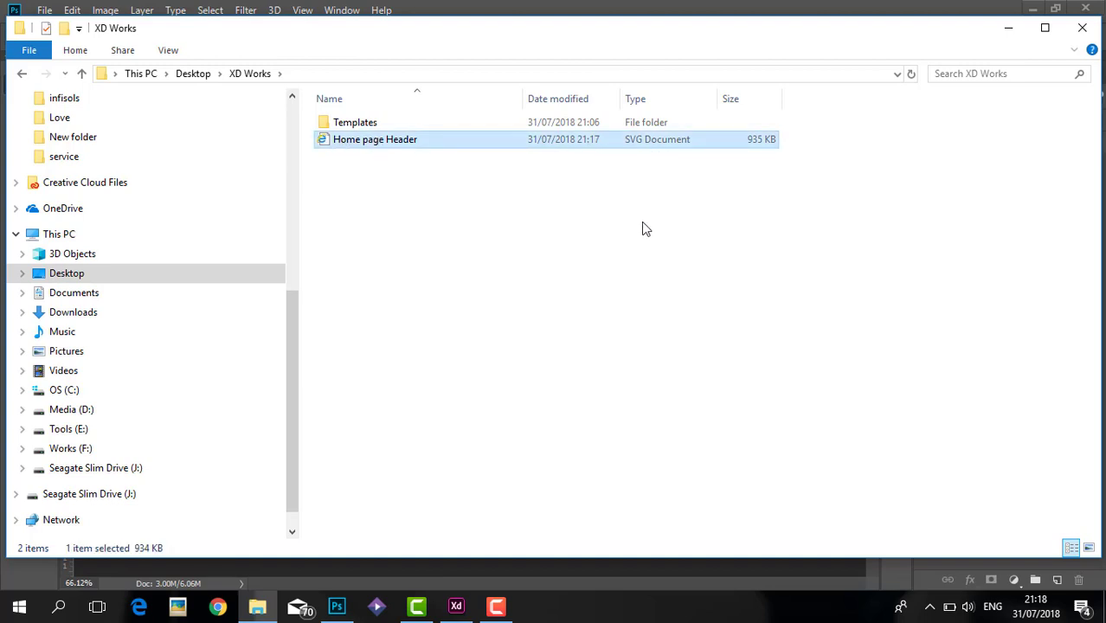
pyautogui.moveTo(337, 606)
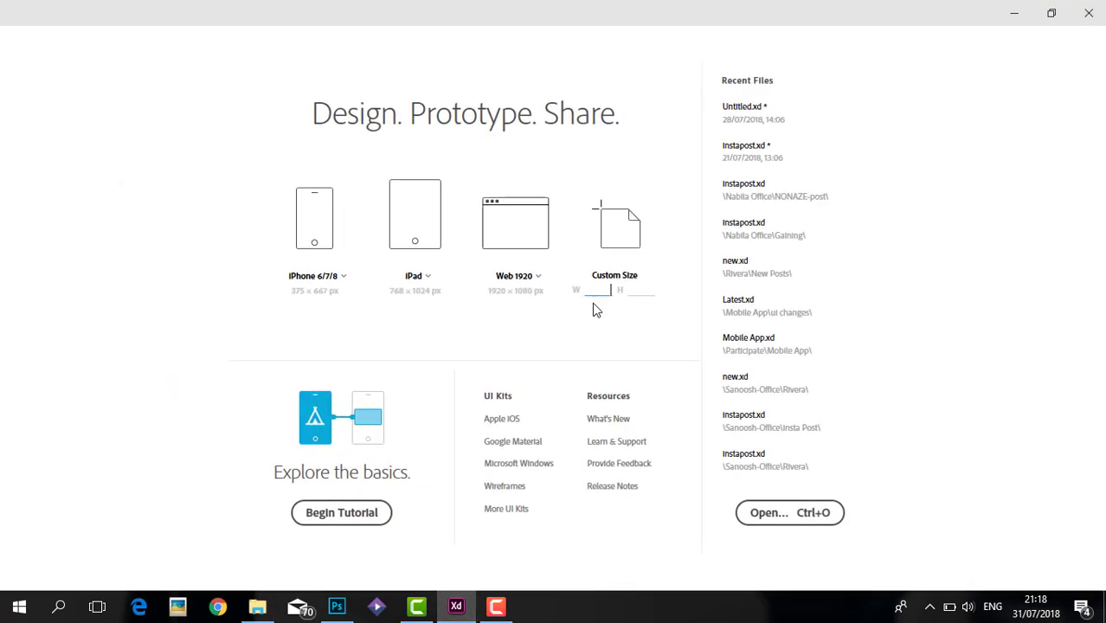
pyautogui.moveTo(689, 389)
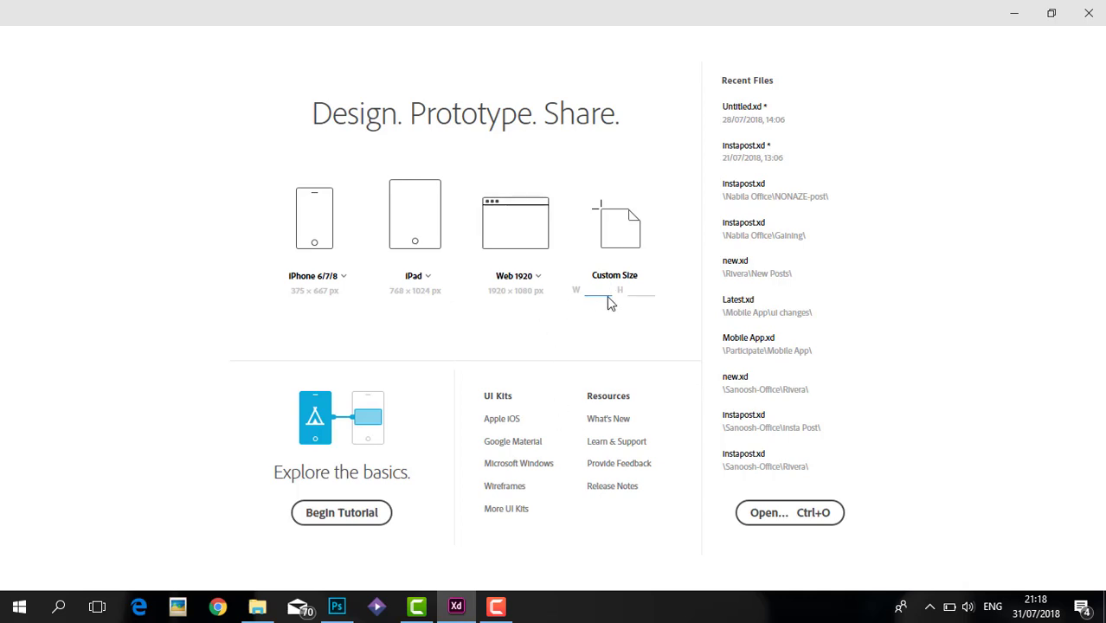
pyautogui.moveTo(520, 289)
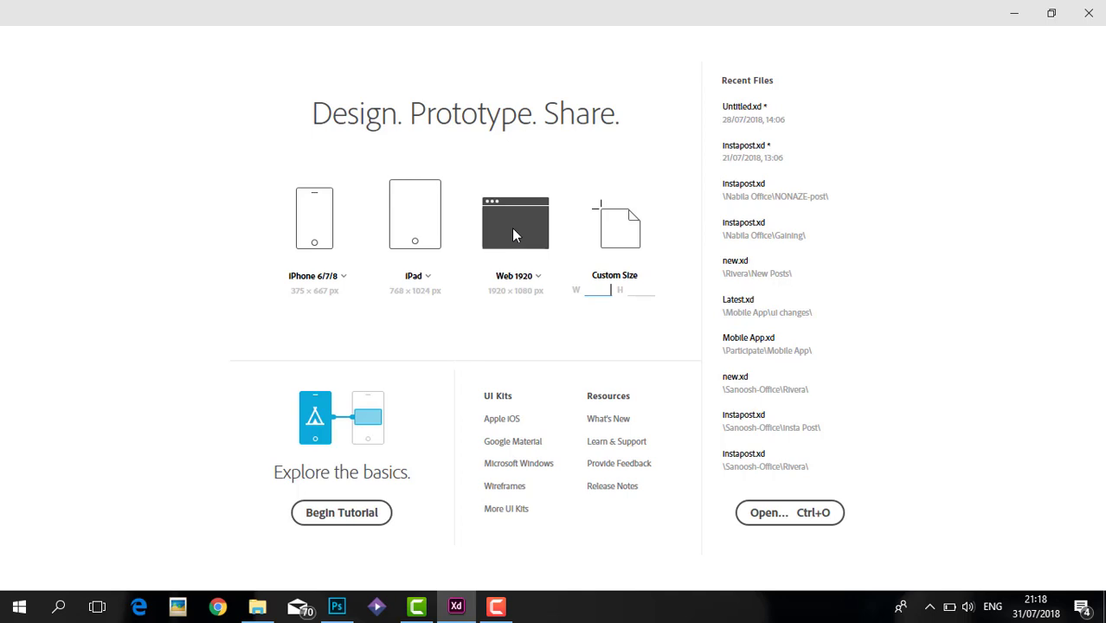
# - Create a new XD document from the Web 1920 (1920 × 1080) preset
pyautogui.click(538, 276)
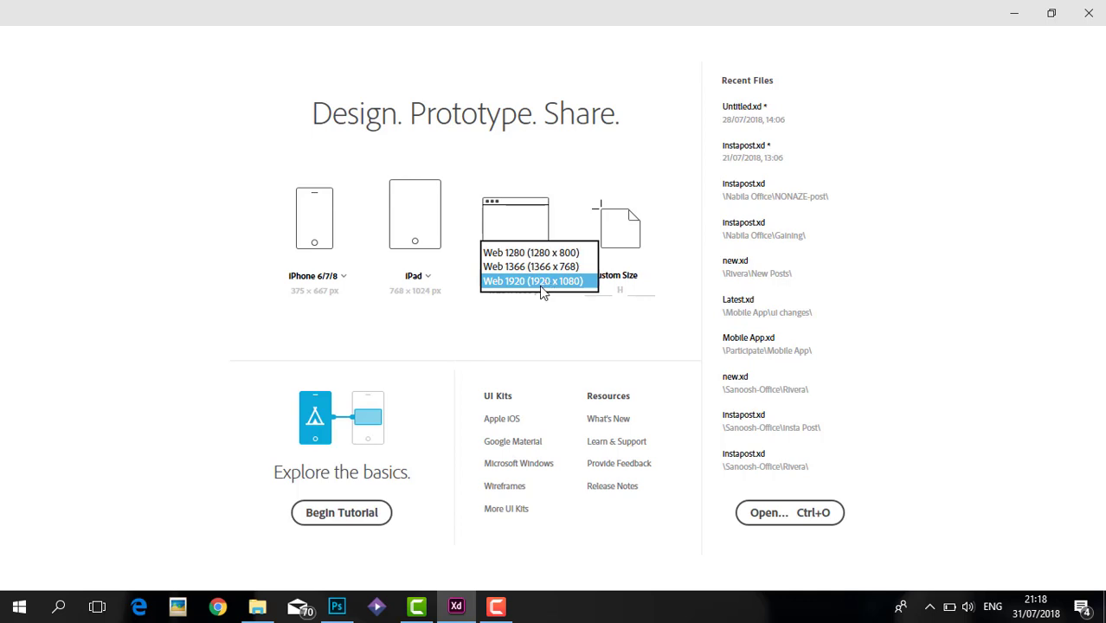
pyautogui.moveTo(558, 291)
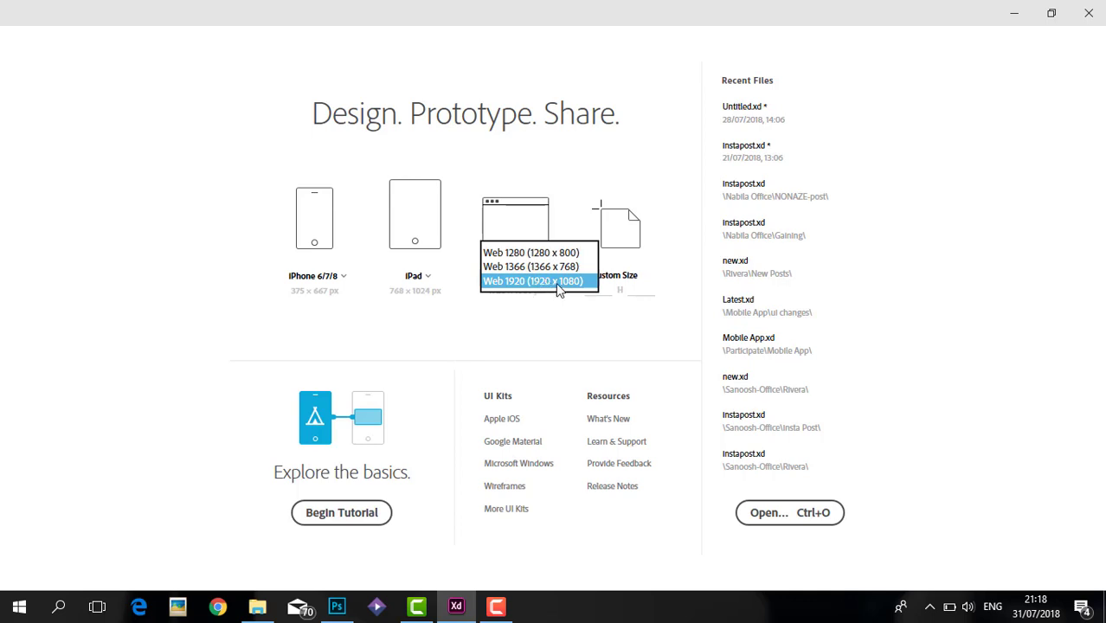
pyautogui.click(534, 282)
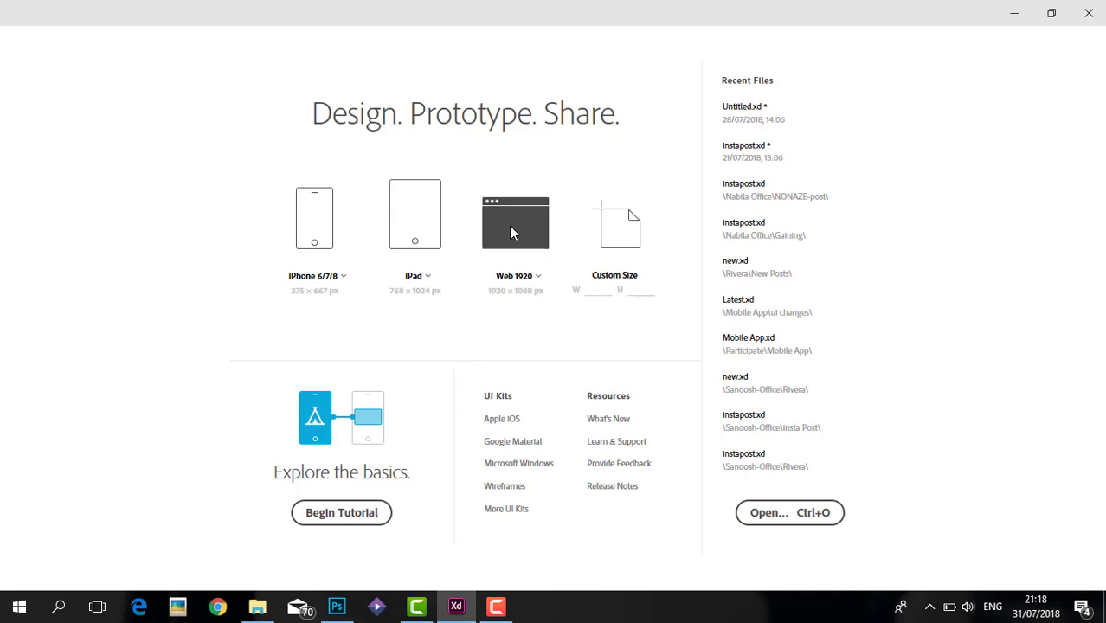
pyautogui.click(515, 222)
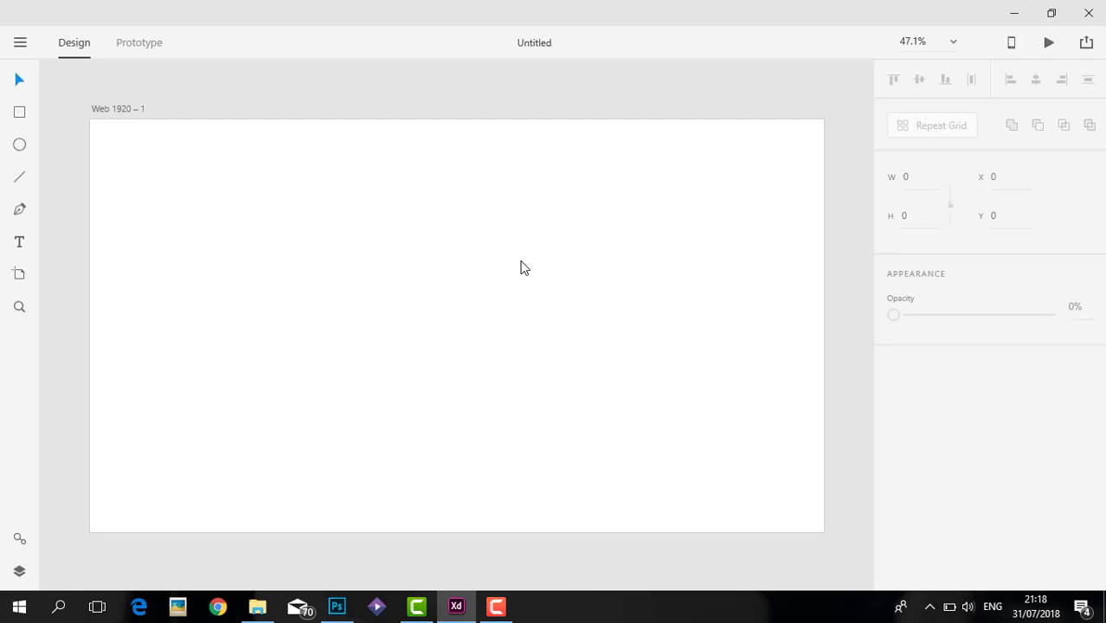
pyautogui.moveTo(436, 123)
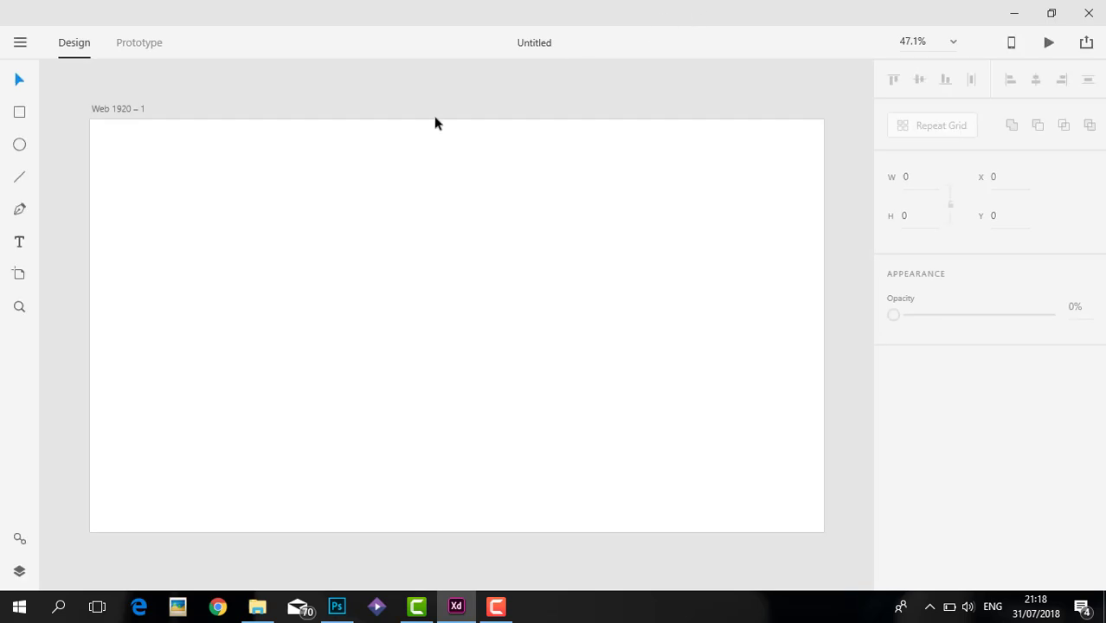
pyautogui.moveTo(432, 65)
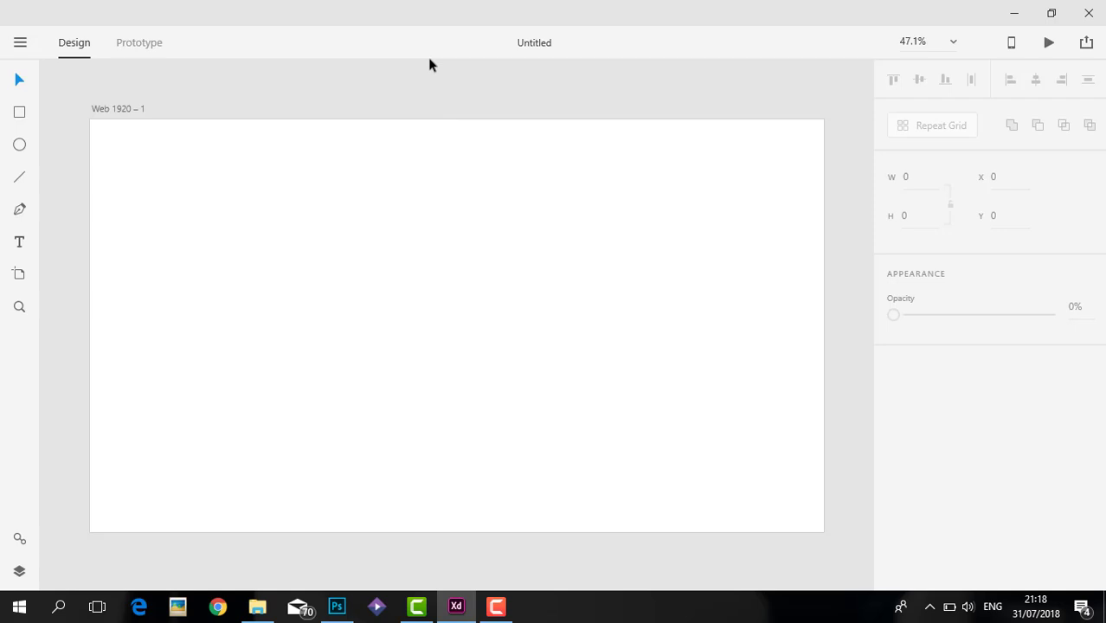
pyautogui.moveTo(364, 197)
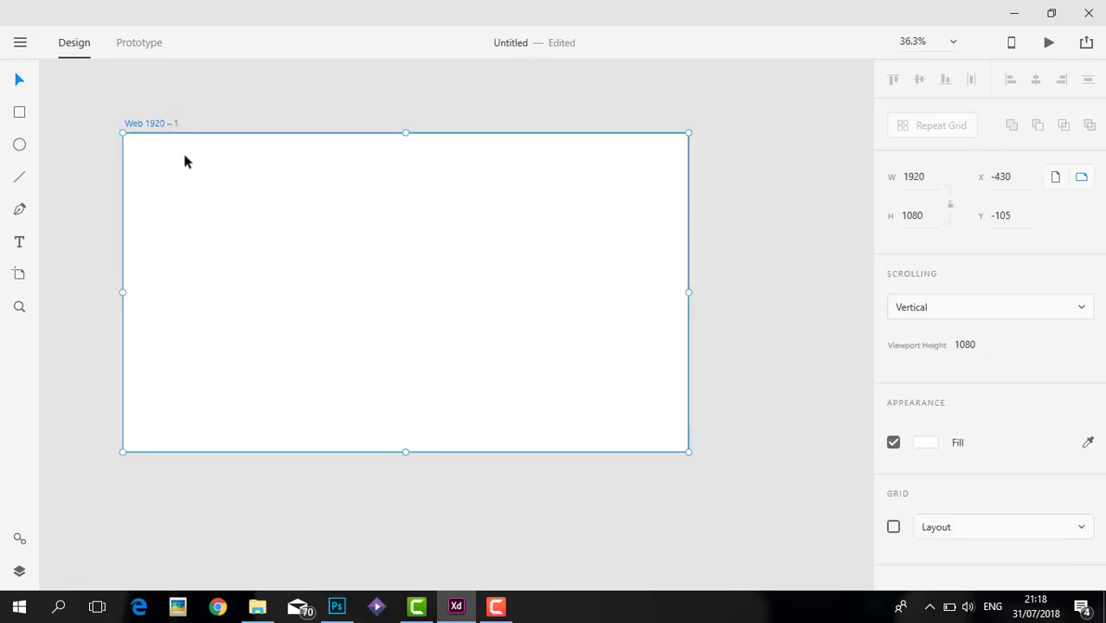
pyautogui.moveTo(156, 187)
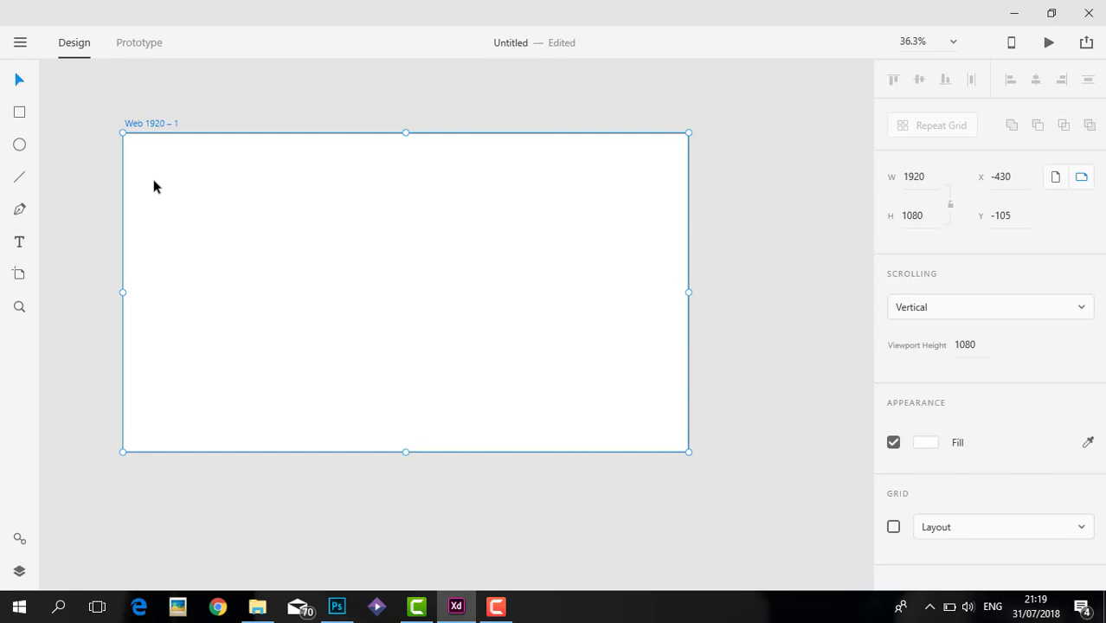
pyautogui.doubleClick(152, 123)
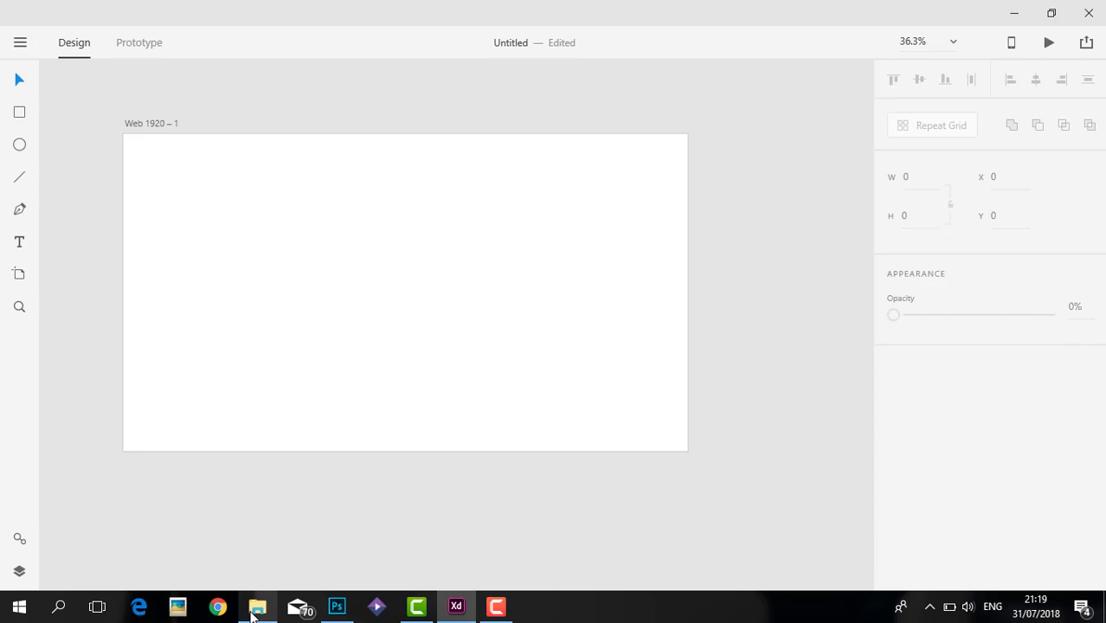
pyautogui.click(257, 606)
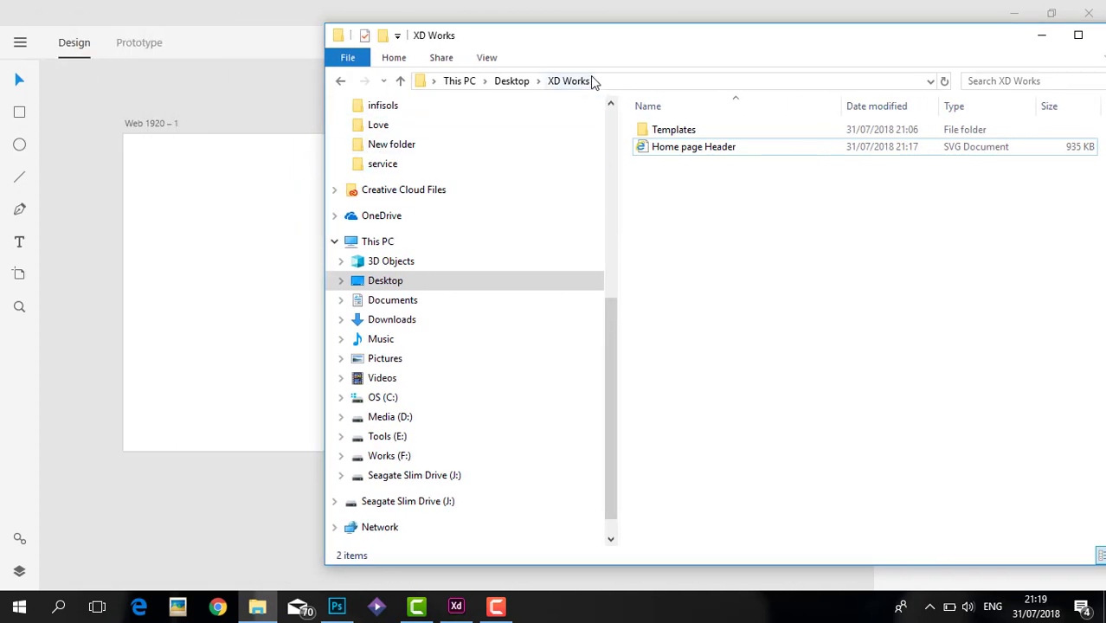
pyautogui.moveTo(193, 281)
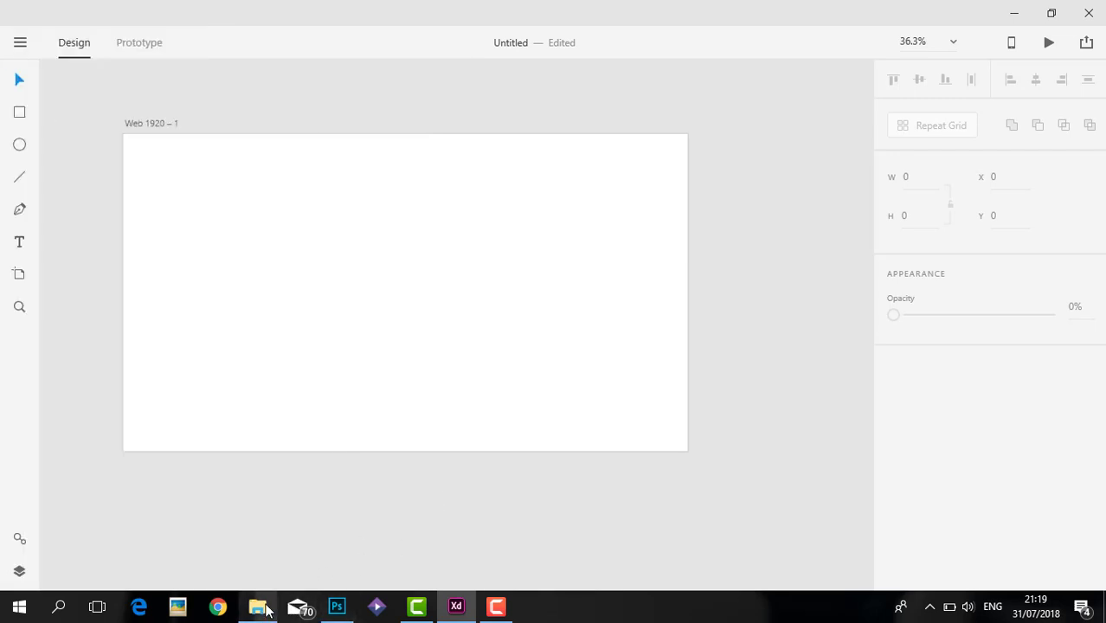
# - Restore the File Explorer window showing the XD Works folder
pyautogui.click(257, 606)
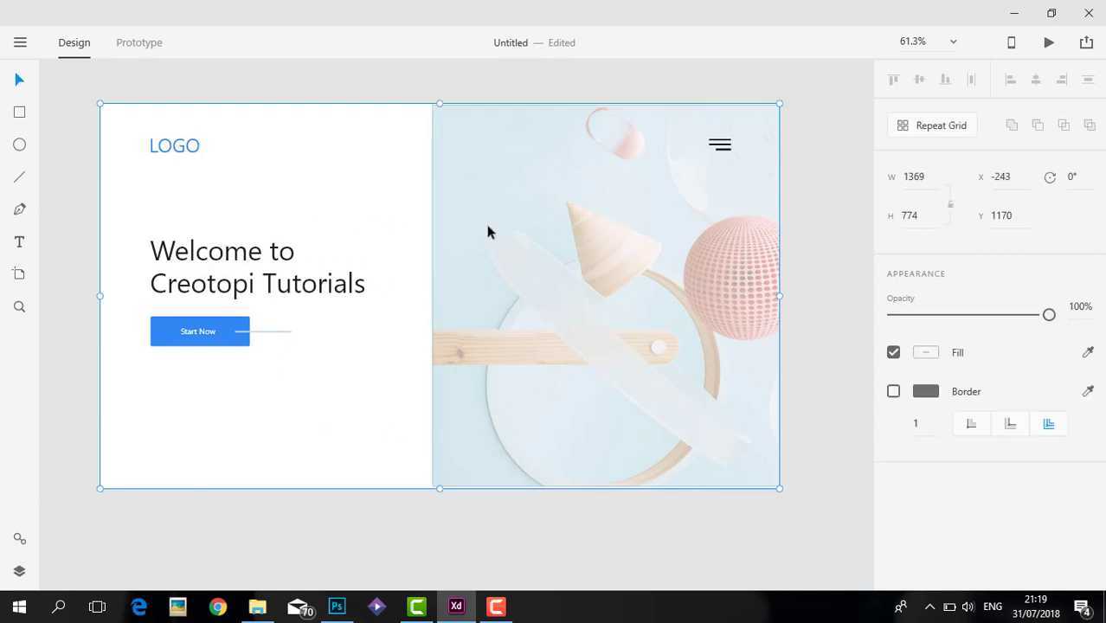
# - Ungroup the imported header in XD and nudge the banner image down-right
pyautogui.rightClick(489, 232)
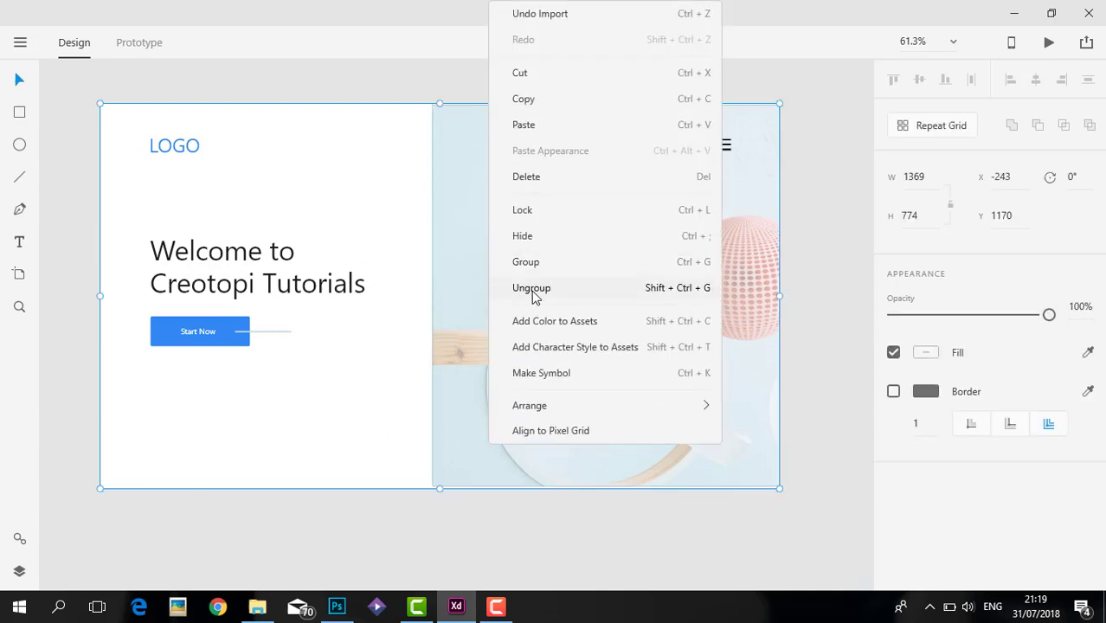
pyautogui.click(532, 287)
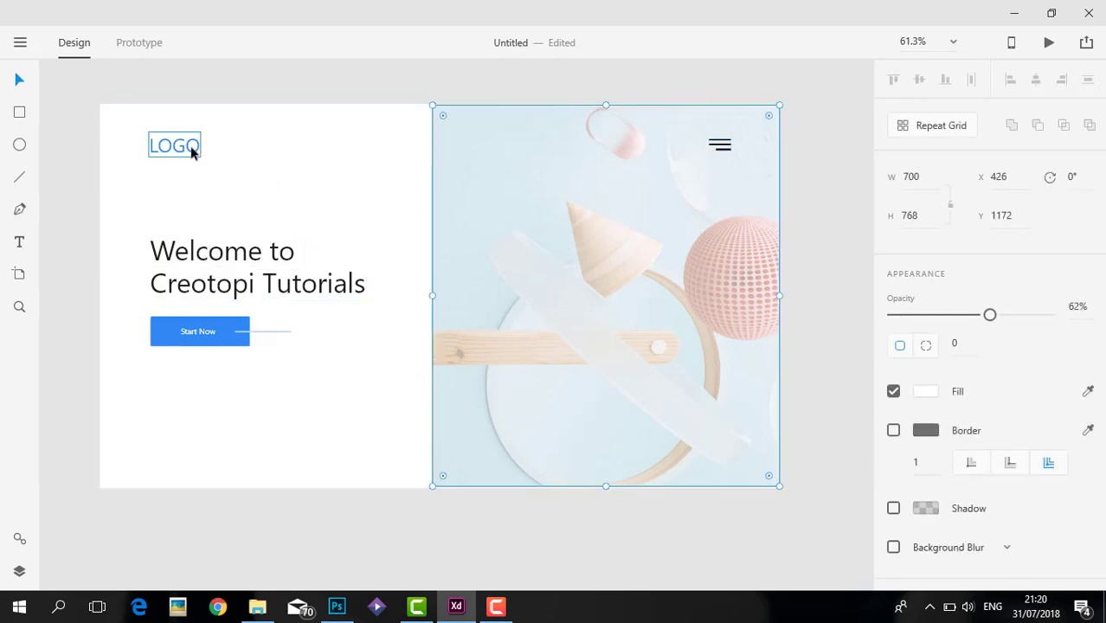
pyautogui.click(200, 332)
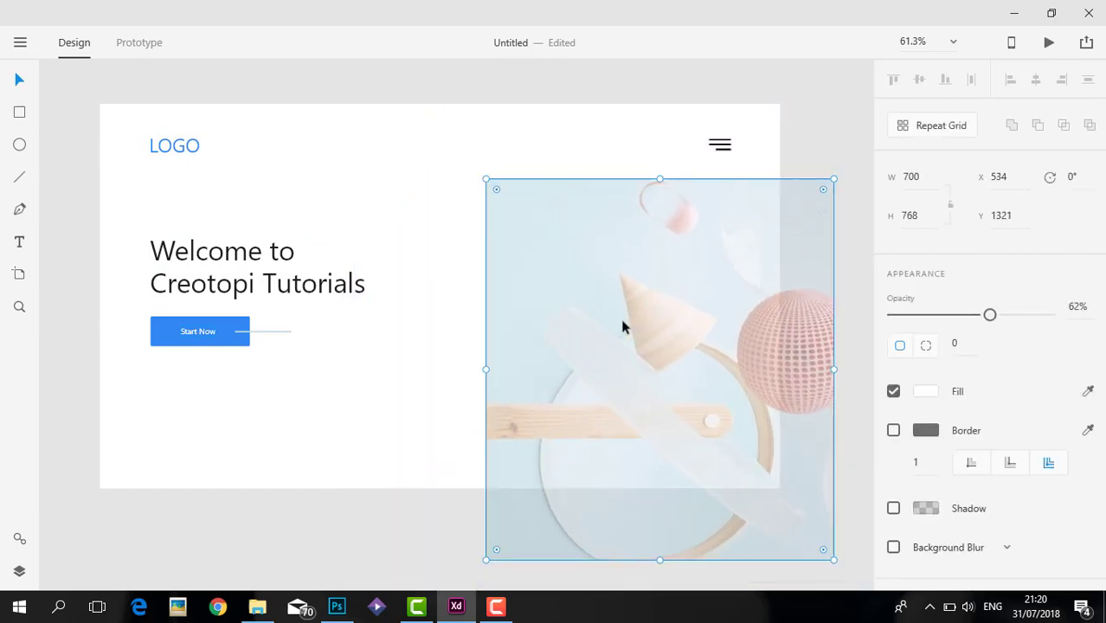
# - Select the LOGO text, then bring up the Photoshop original to compare
pyautogui.click(175, 144)
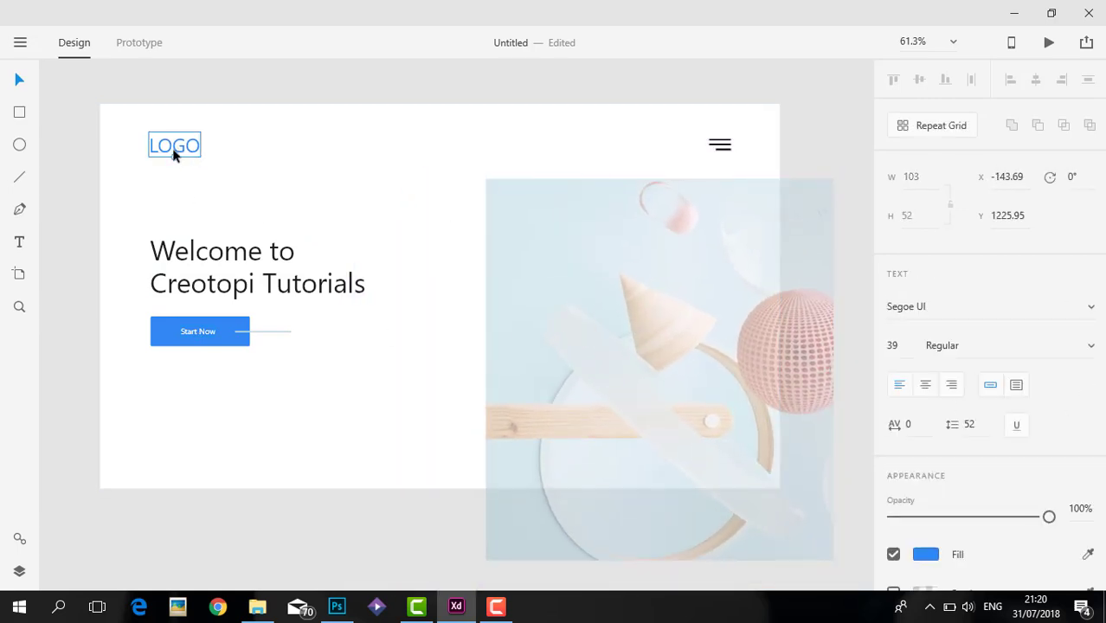
pyautogui.click(337, 606)
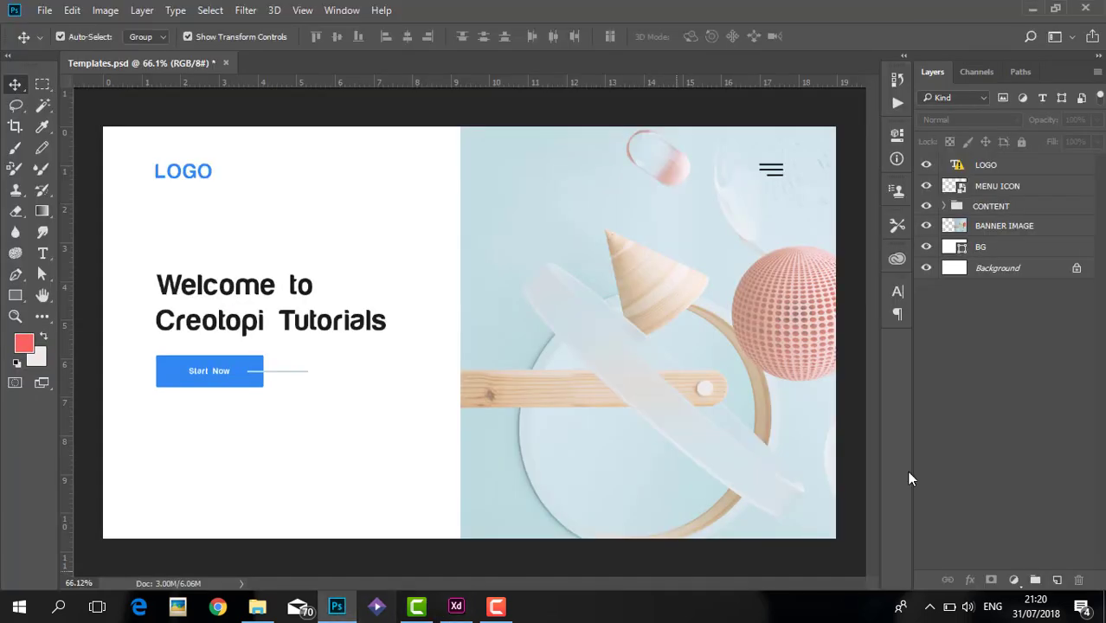
pyautogui.moveTo(457, 606)
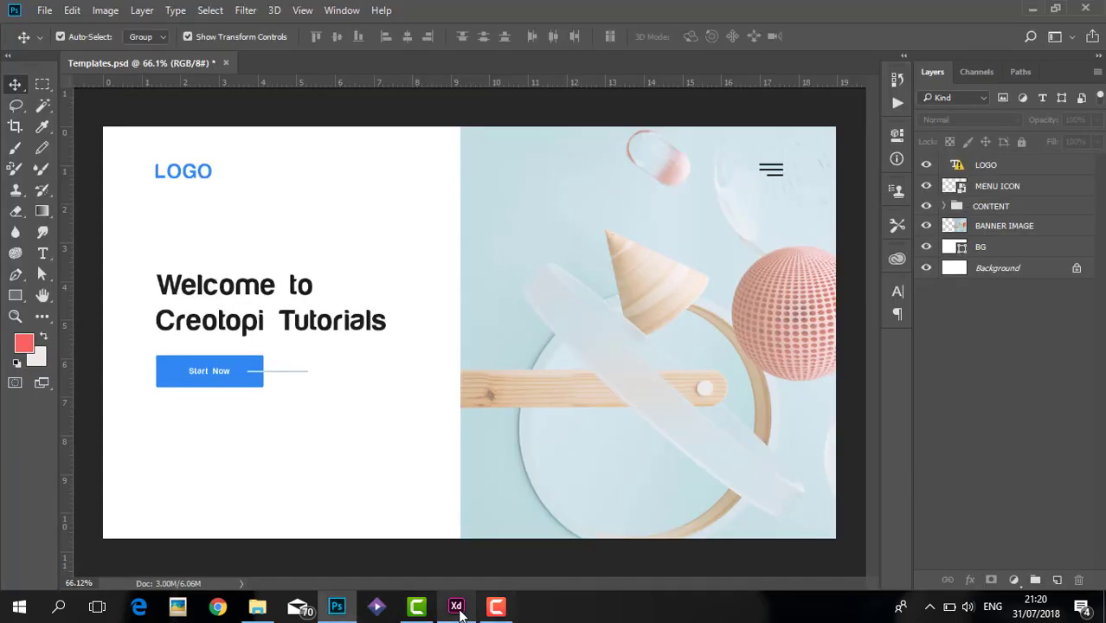
pyautogui.rightClick(174, 144)
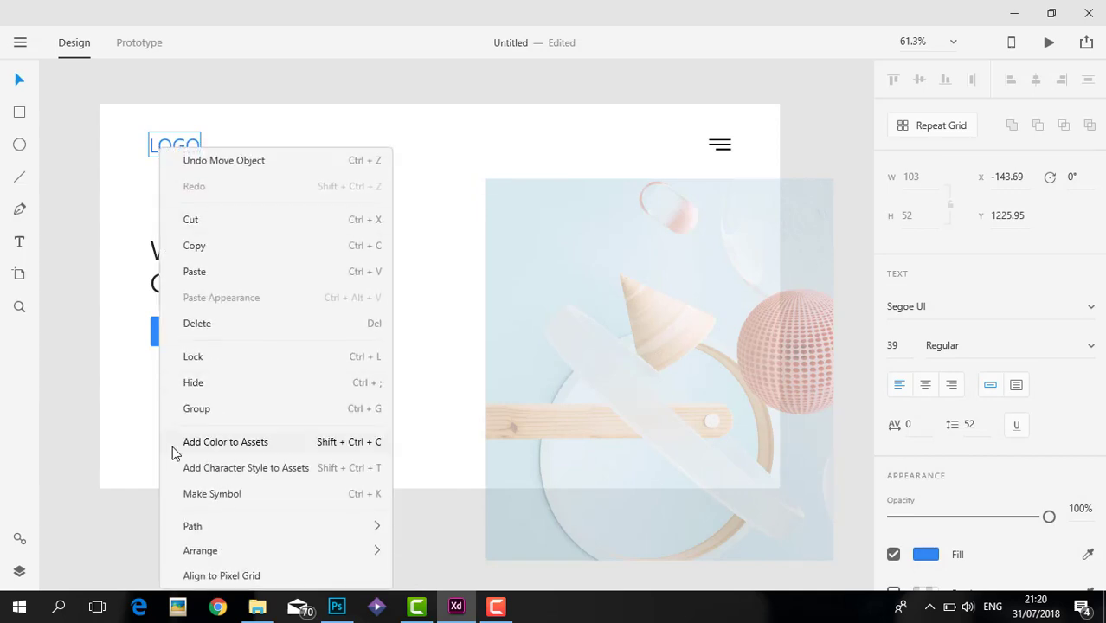
# - Retype the header's LOGO text as 'ddddd', then deselect and zoom out
pyautogui.click(174, 152)
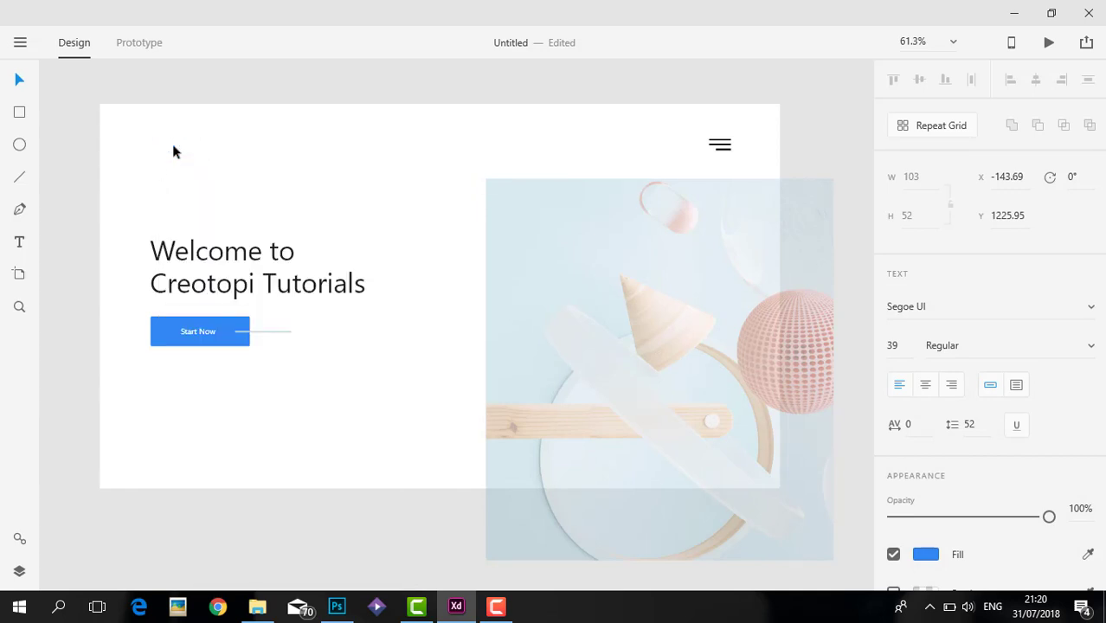
pyautogui.write('ddd')
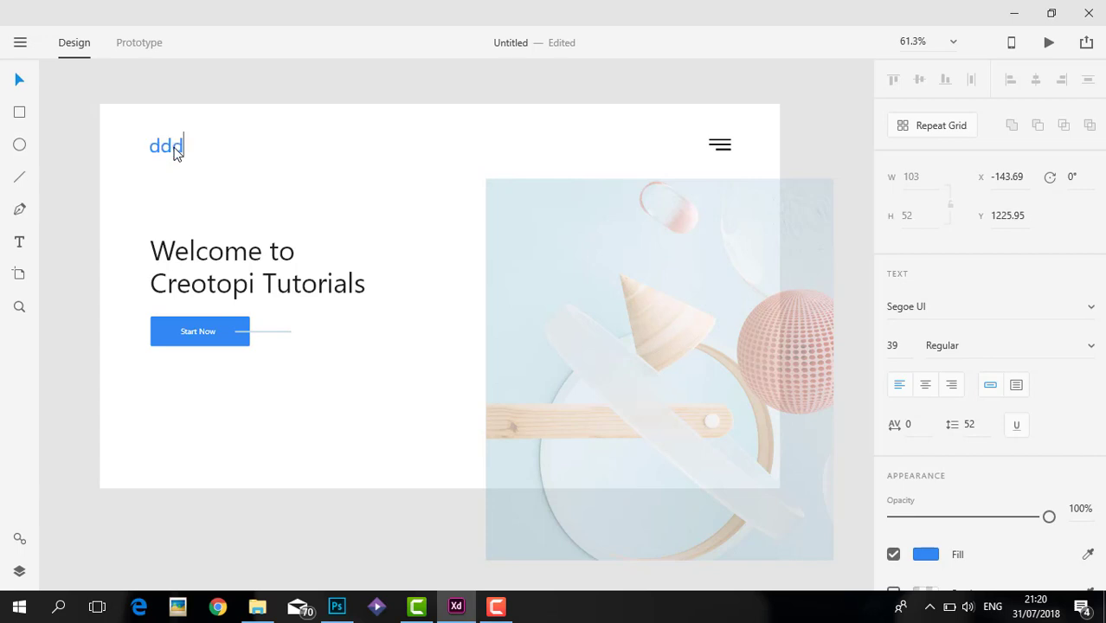
pyautogui.write('dd')
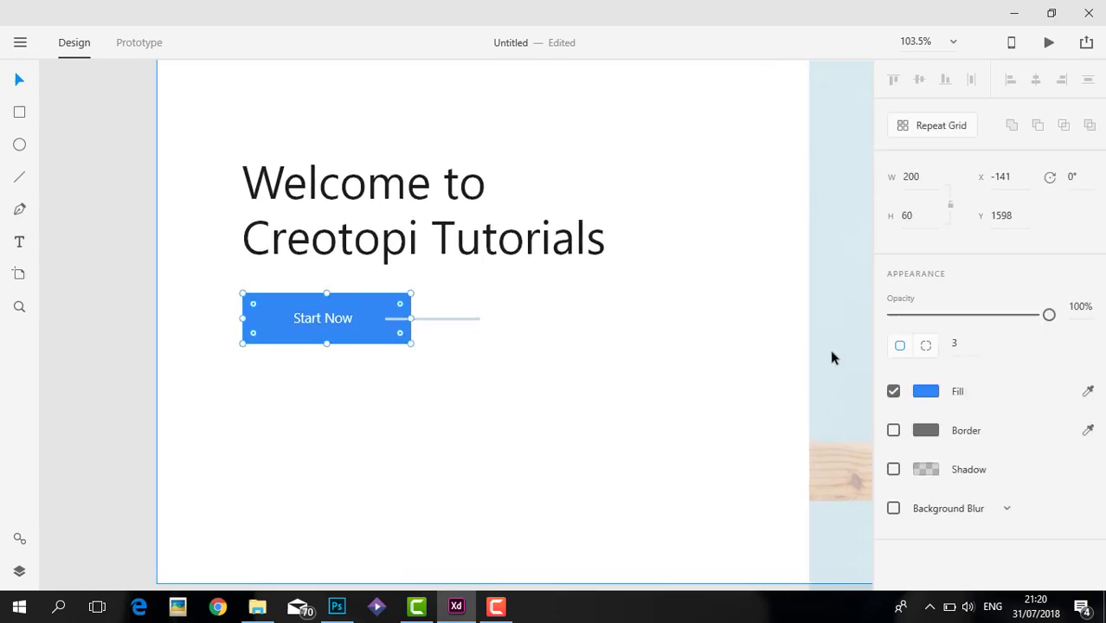
pyautogui.click(926, 391)
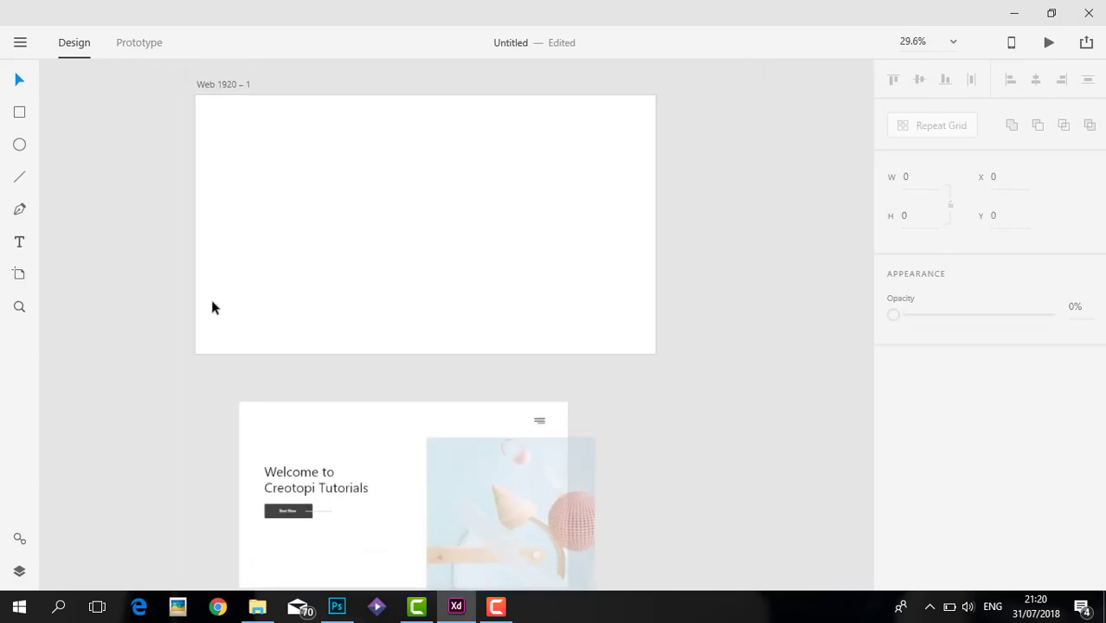
pyautogui.scroll(-3)
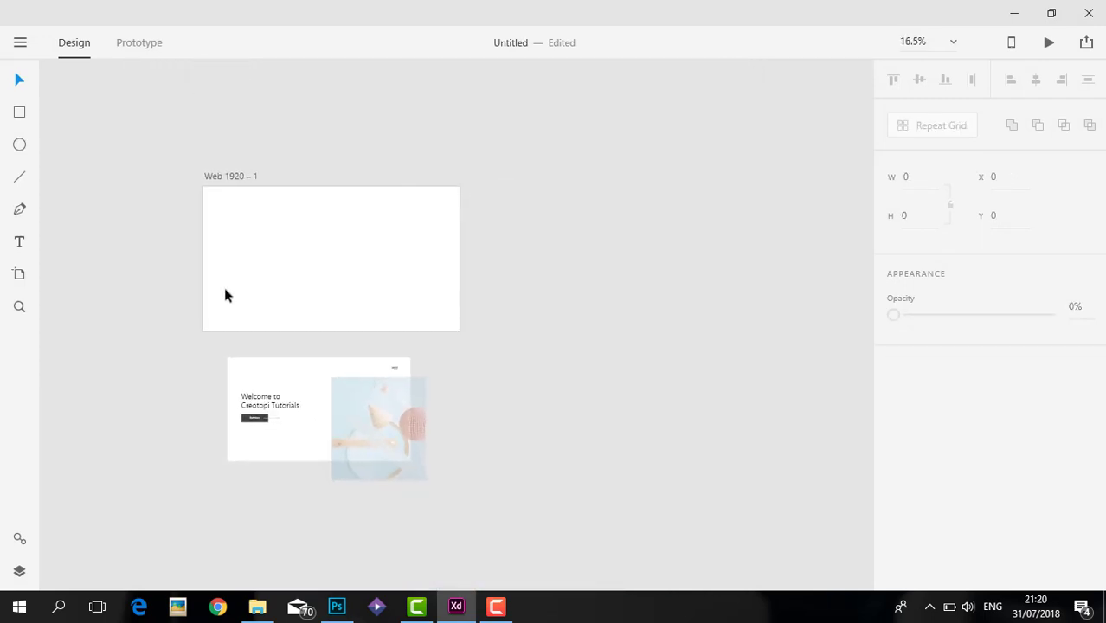
pyautogui.moveTo(251, 212)
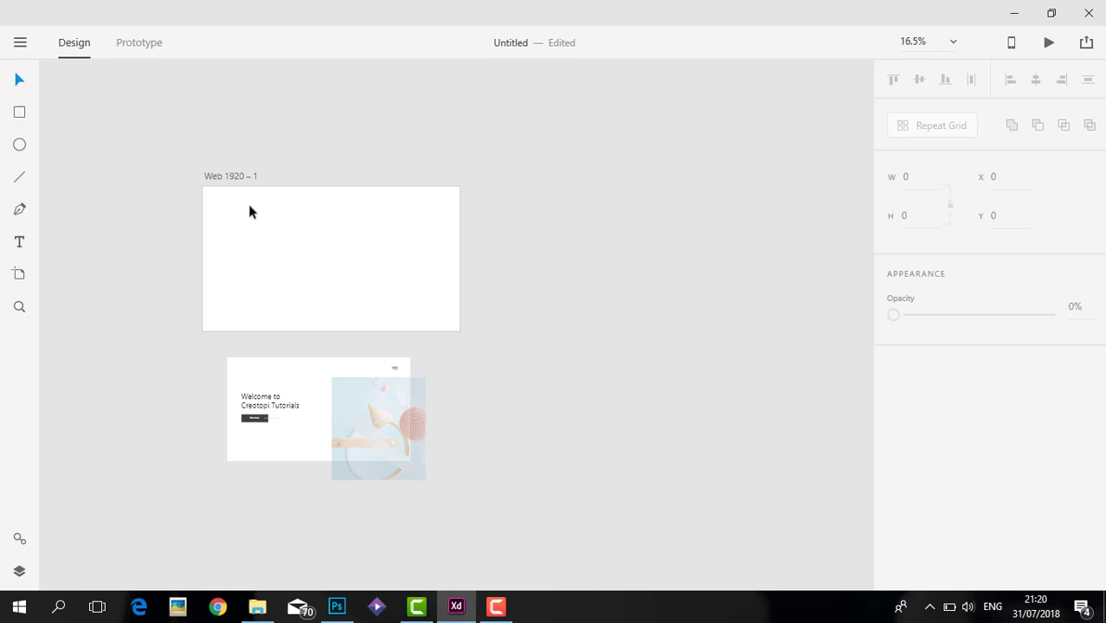
pyautogui.moveTo(241, 167)
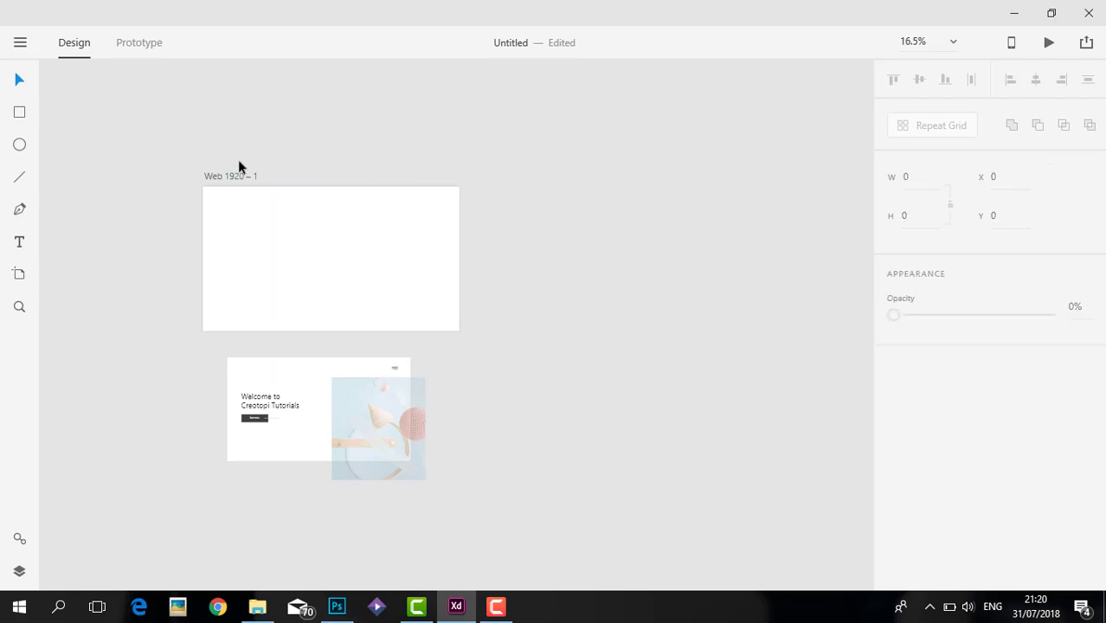